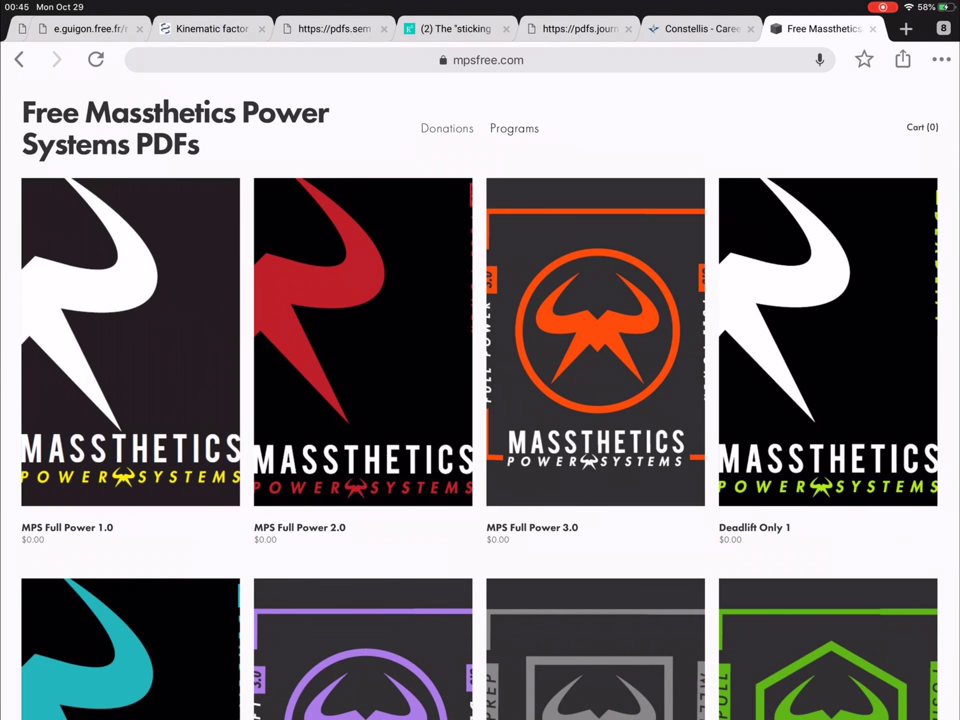
# Step: Scroll down through the free Massthetics program catalog on mpsfree.com and back up
pyautogui.scroll(-3)
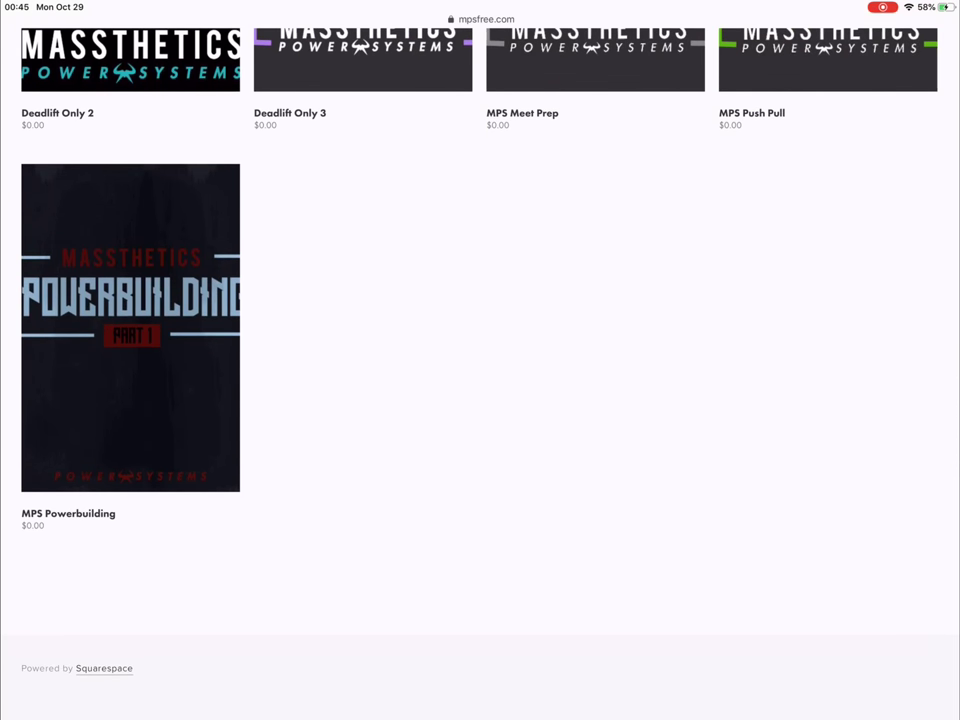
pyautogui.scroll(3)
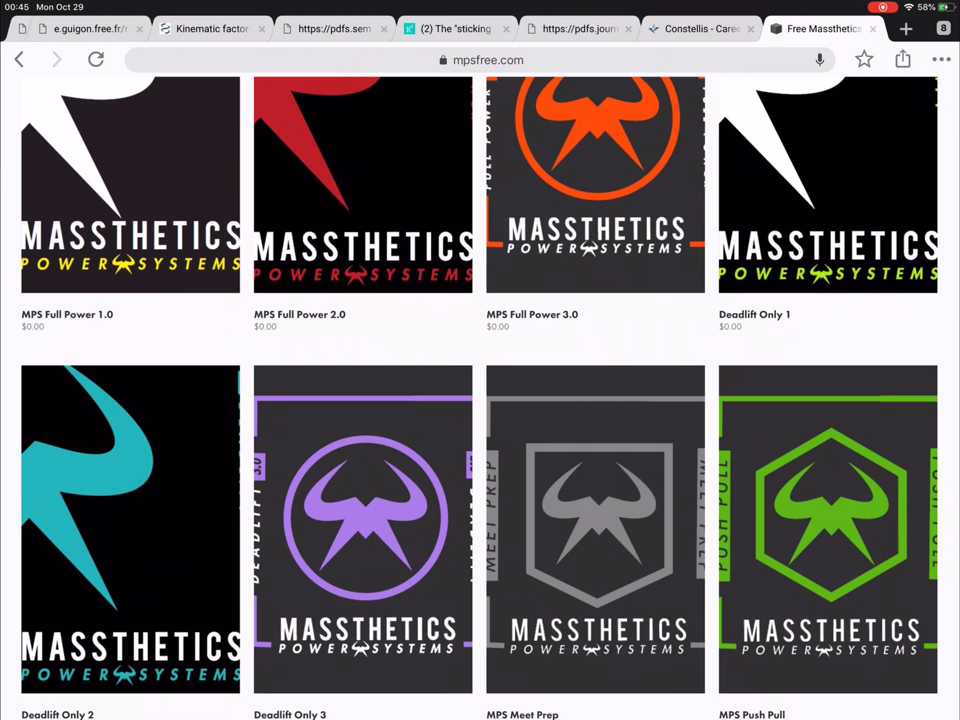
pyautogui.scroll(3)
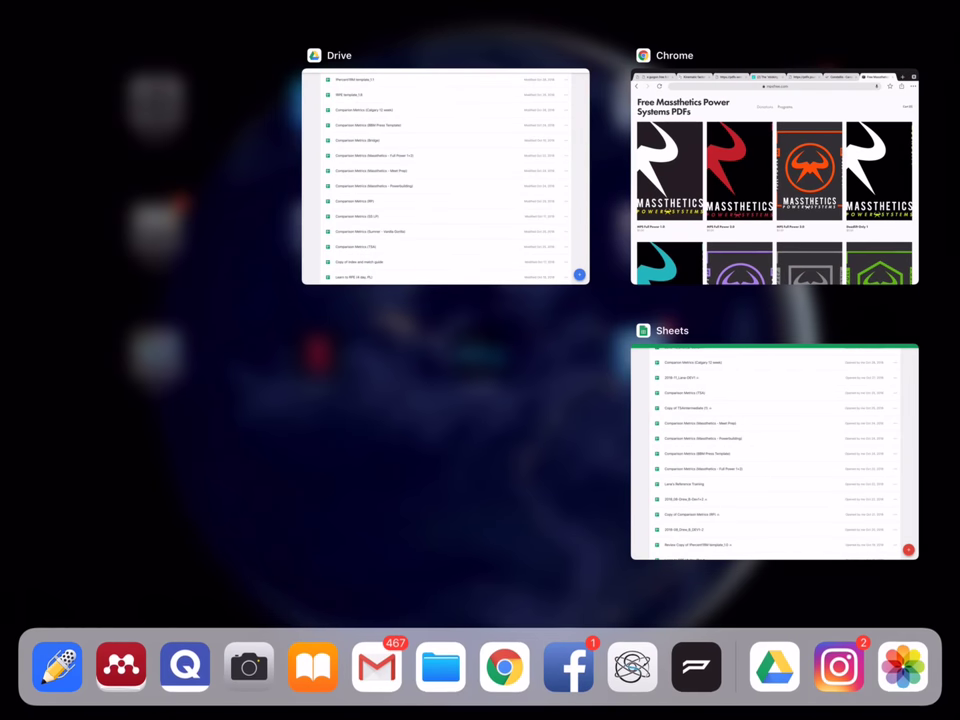
# Step: Return to Sheets and open 'Comparison Metrics (Massthetics - Full Power 1+2)' from the file list
pyautogui.click(773, 454)
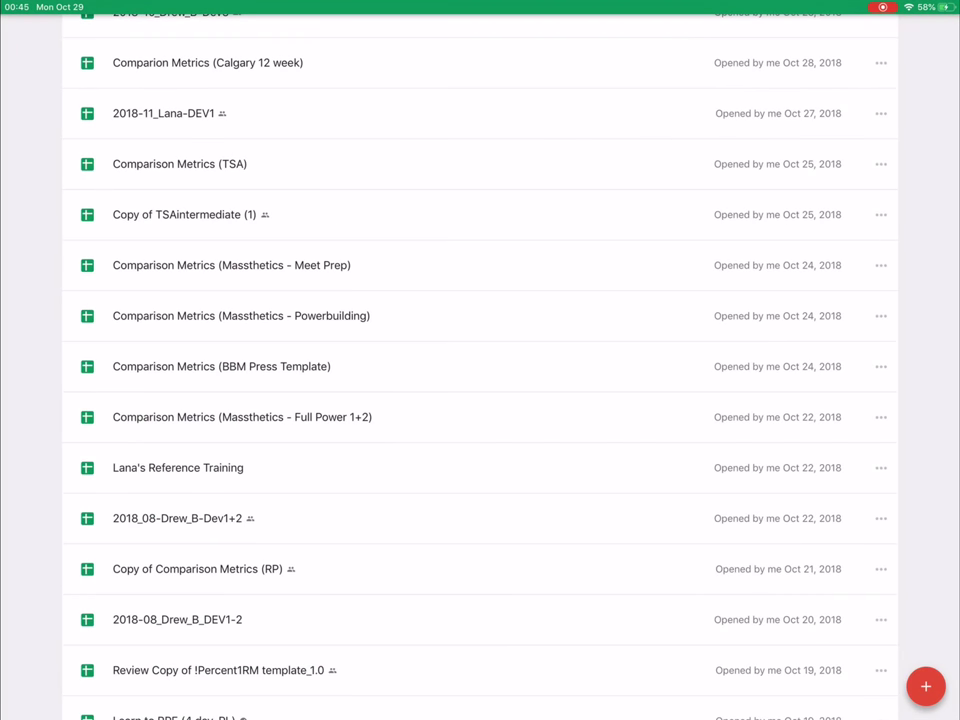
pyautogui.click(241, 417)
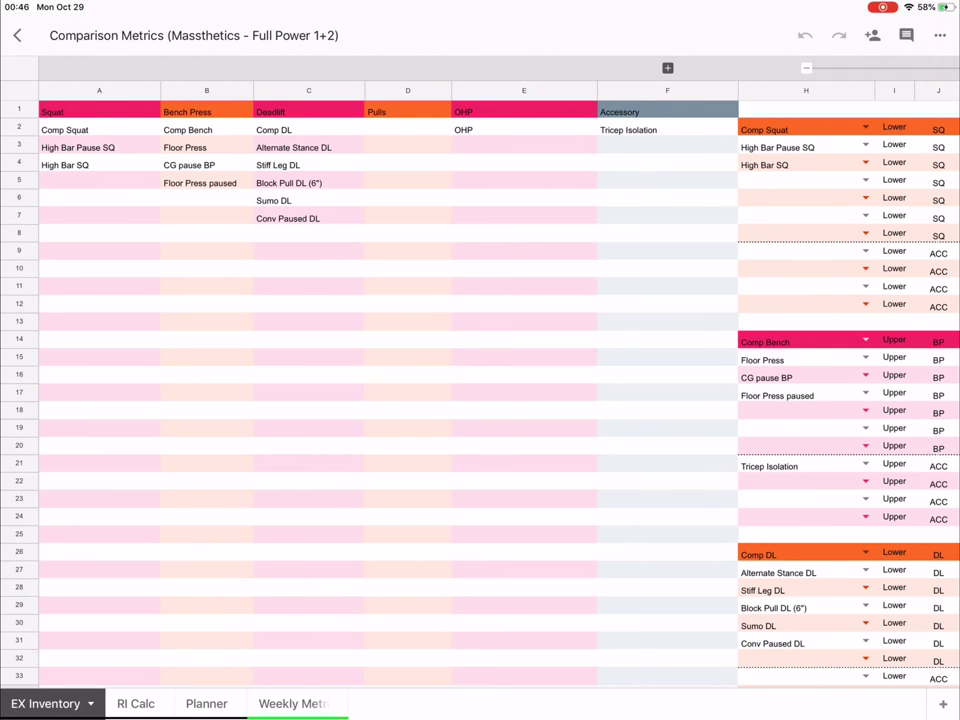
# Step: Switch to the Weekly Metrics sheet with its e1RM, intensity/volume and tonnage charts
pyautogui.click(293, 703)
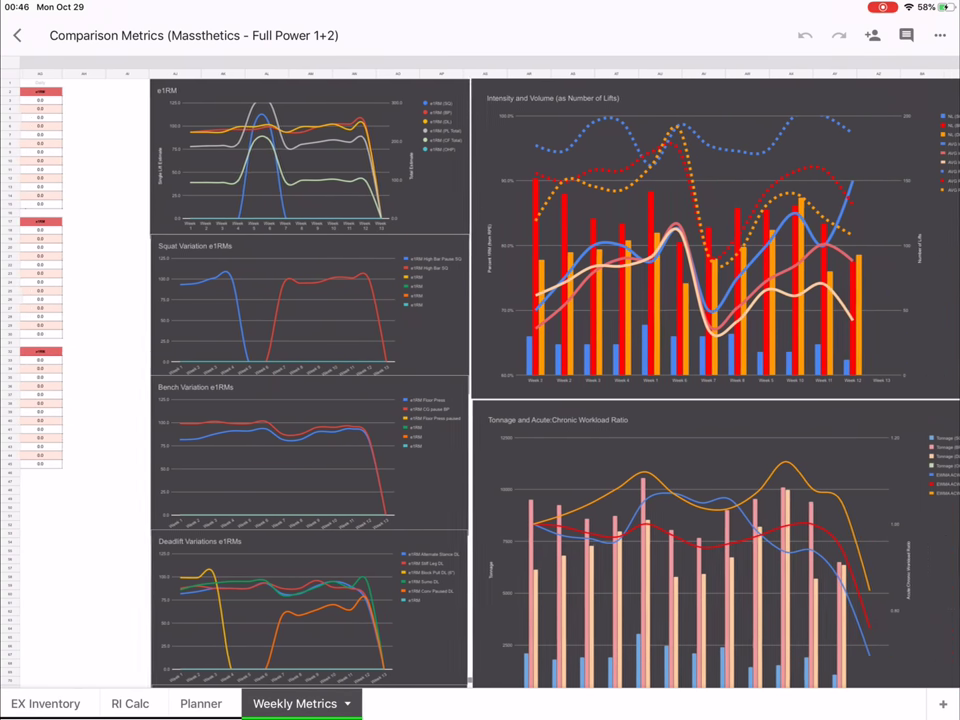
pyautogui.hscroll(3)
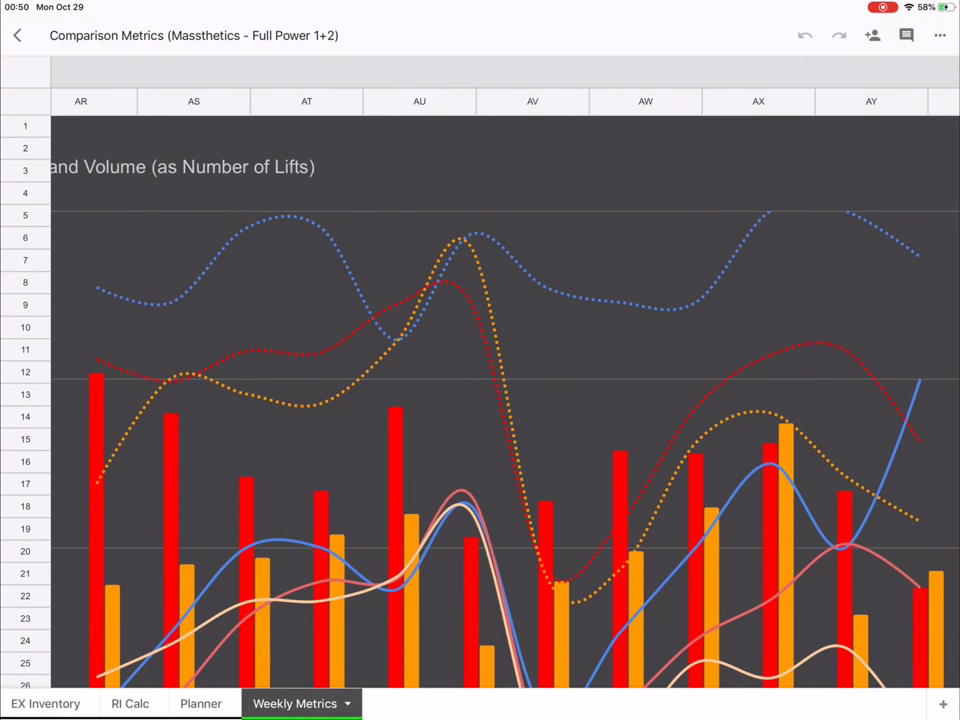
# Step: Scroll right across Weekly Metrics to the full Intensity and Volume chart legend
pyautogui.hscroll(-3)
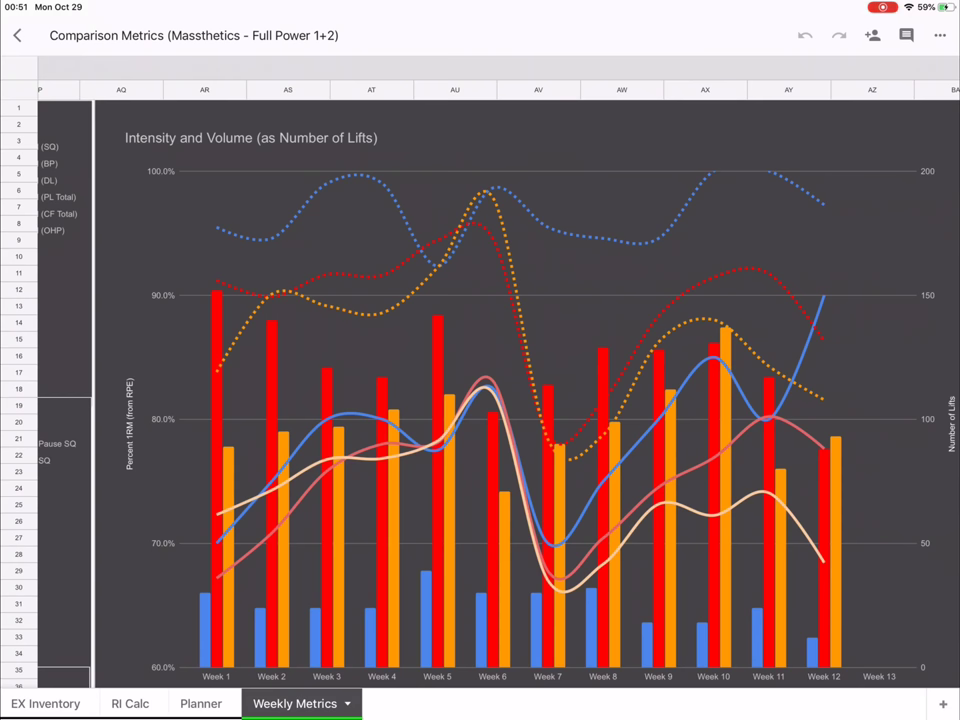
pyautogui.hscroll(3)
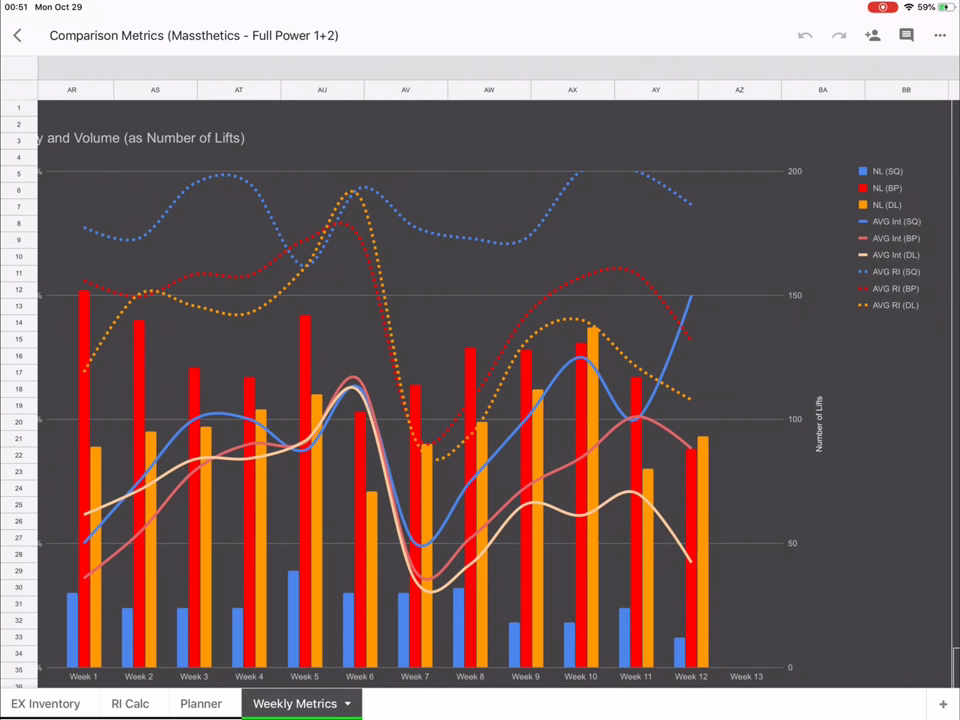
pyautogui.hscroll(3)
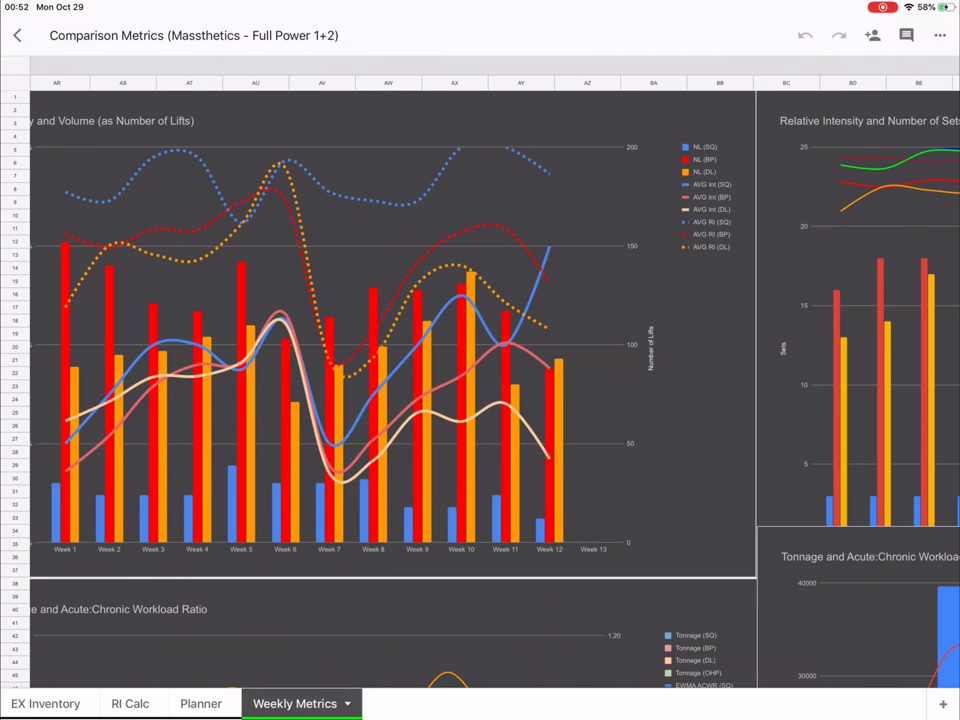
# Step: Scroll left back to the SQ and BP weekly tables in columns A–AB
pyautogui.hscroll(-3)
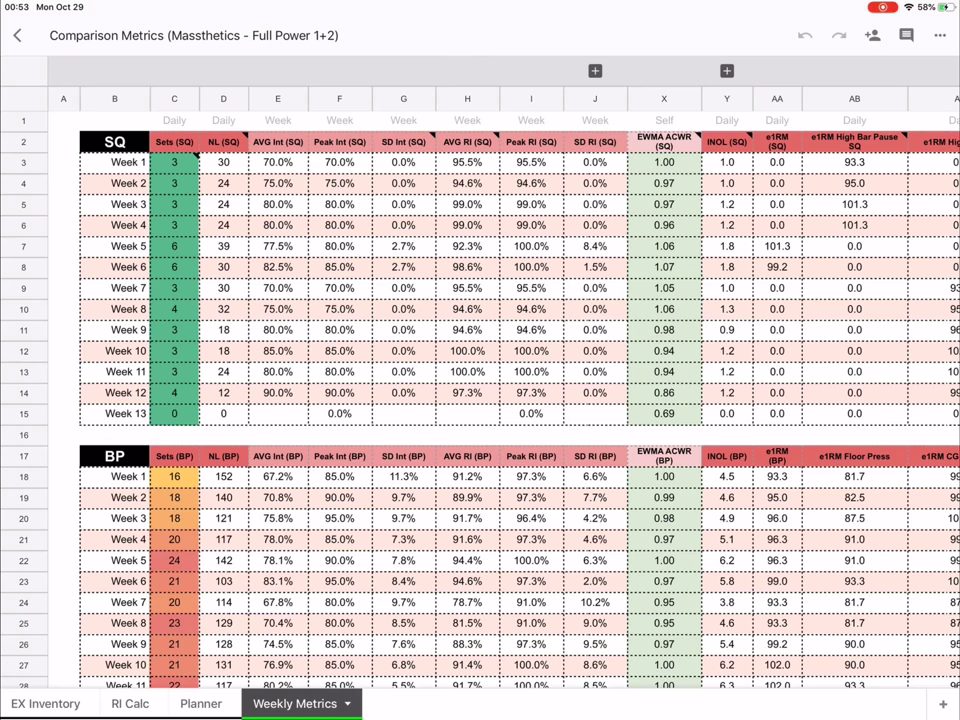
pyautogui.click(467, 267)
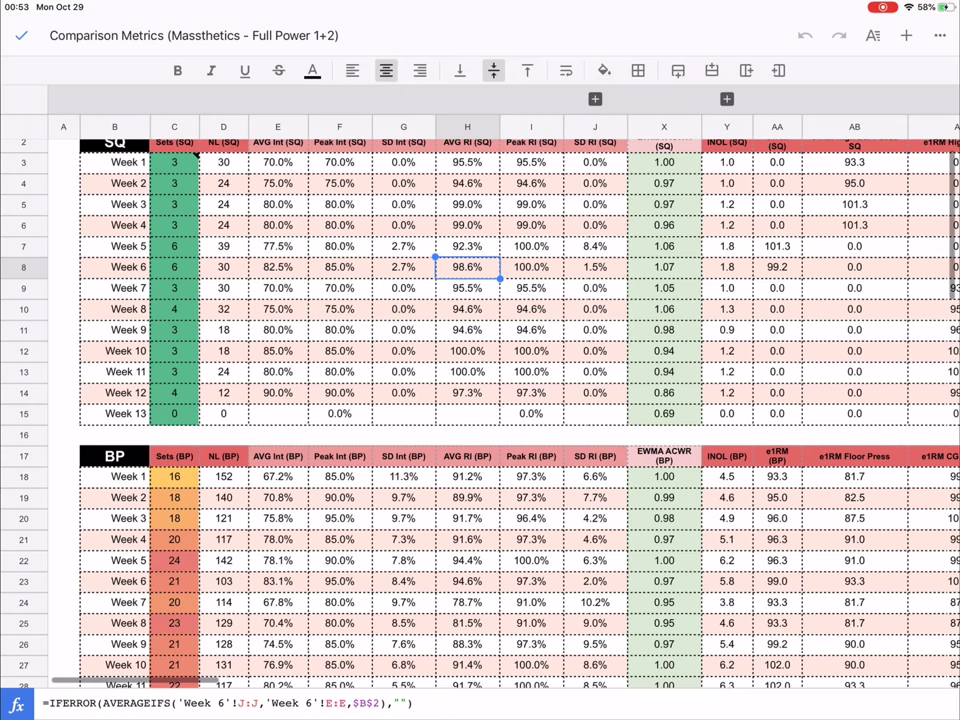
pyautogui.click(466, 371)
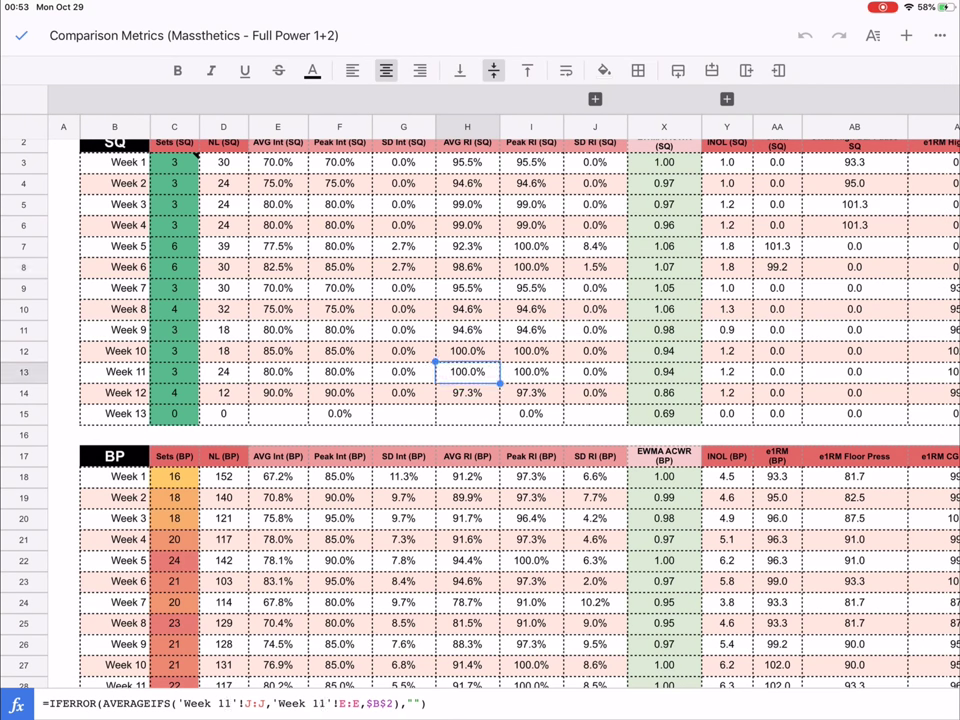
pyautogui.click(467, 351)
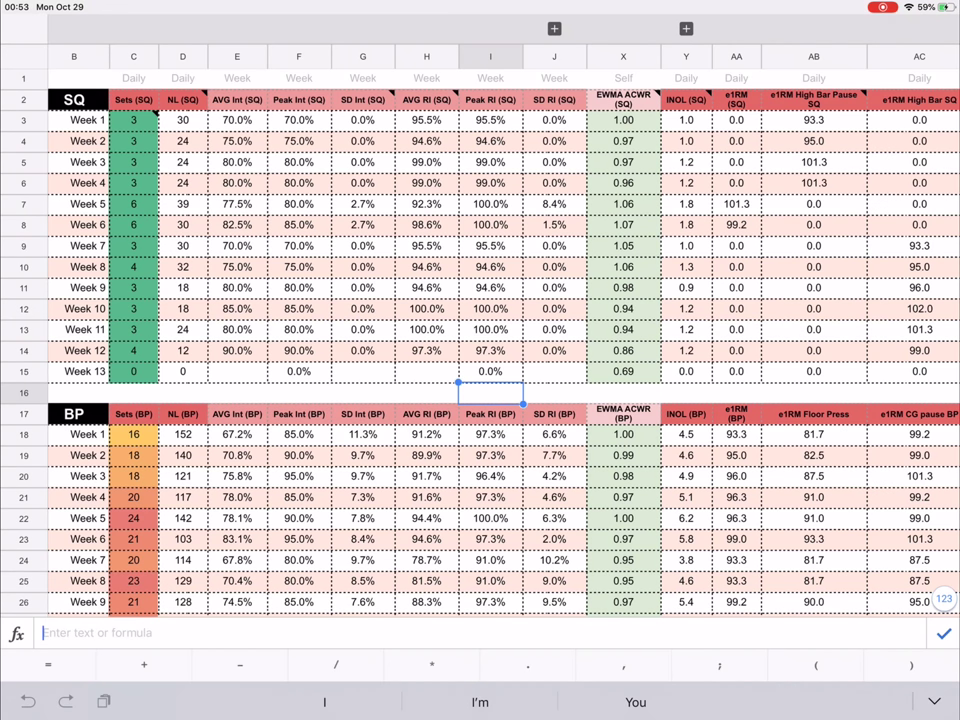
pyautogui.click(554, 204)
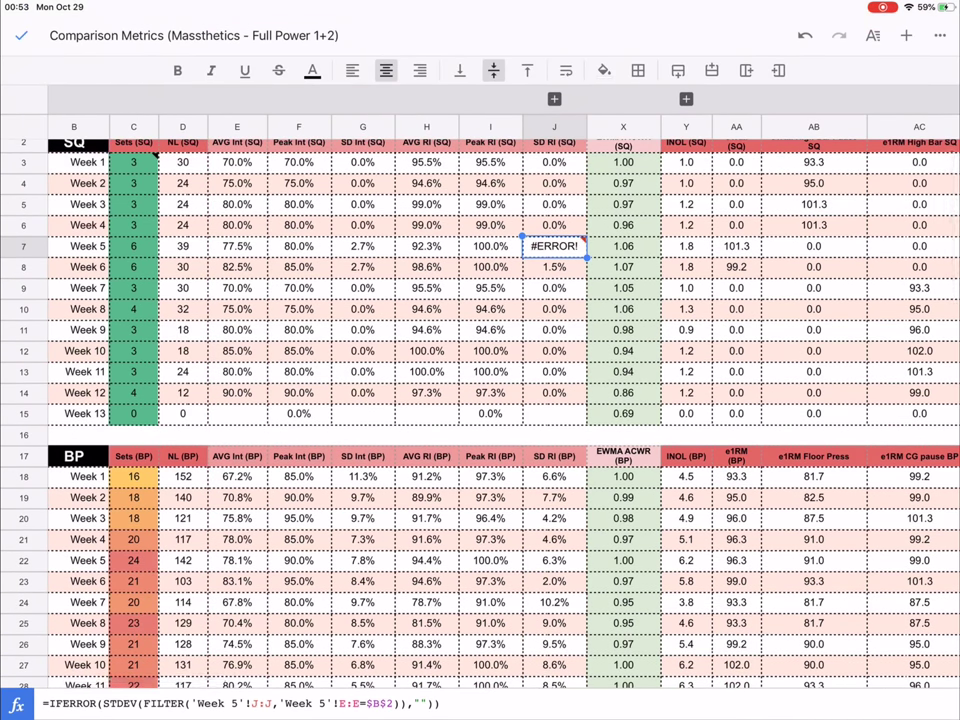
pyautogui.press('Return')
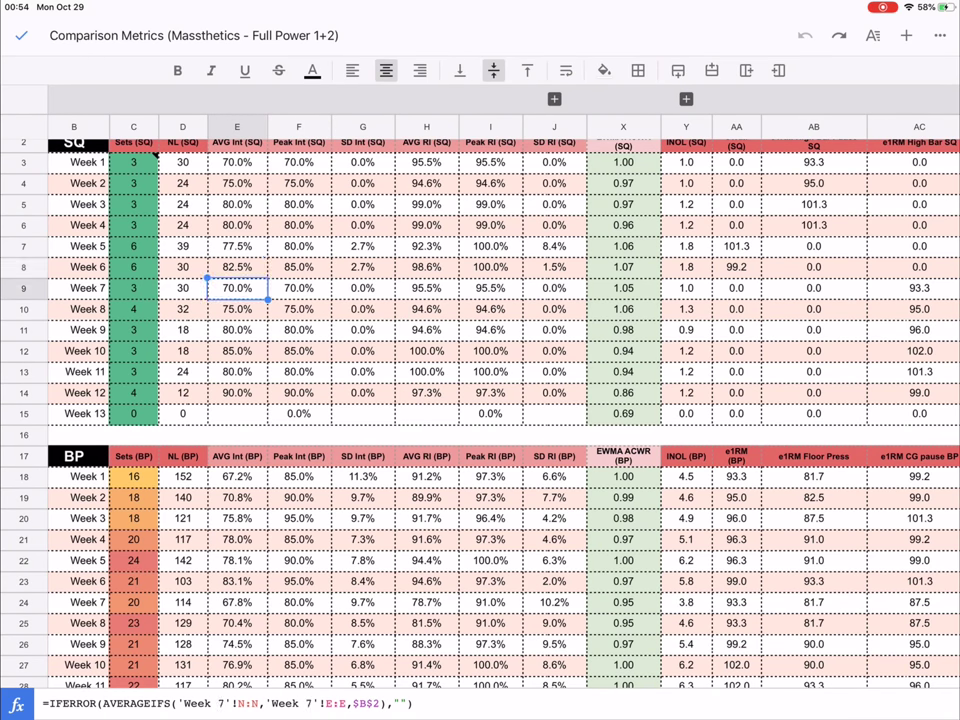
pyautogui.click(133, 246)
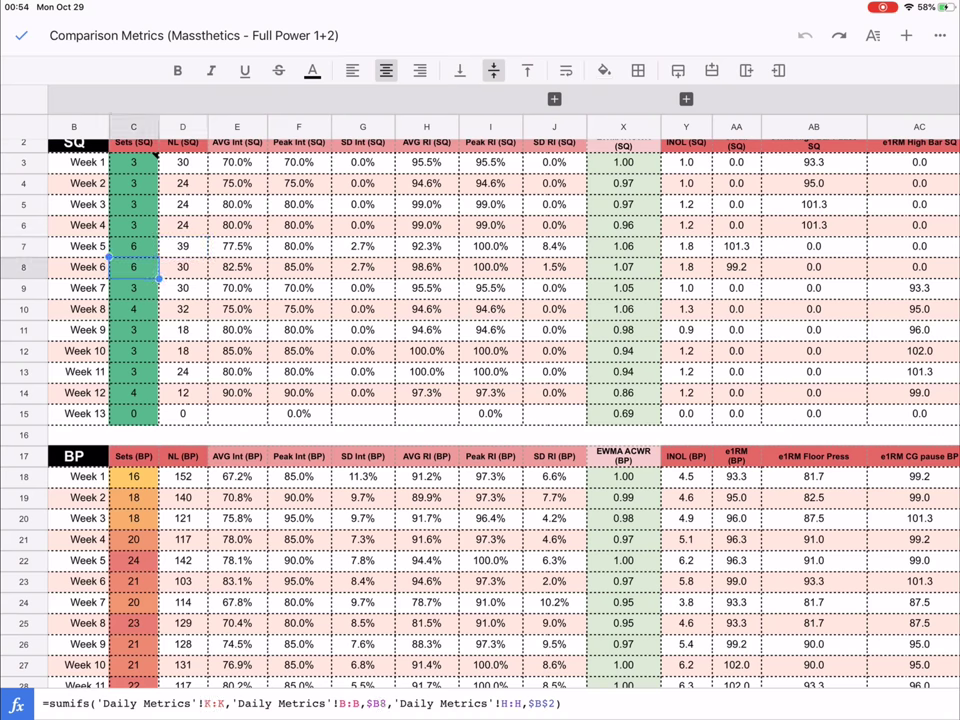
pyautogui.scroll(-3)
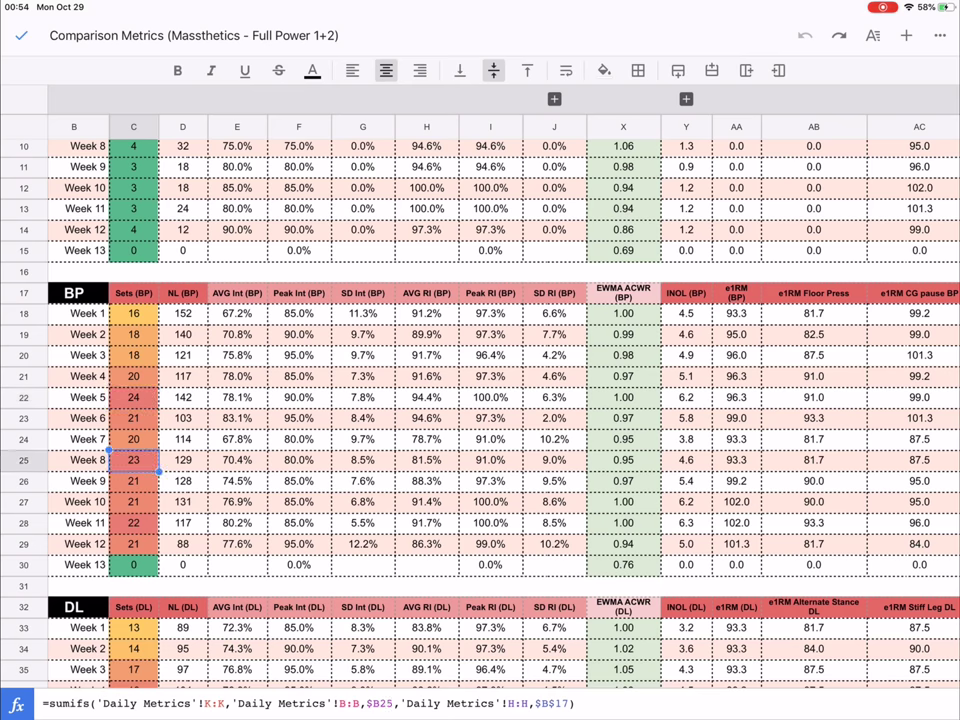
pyautogui.click(133, 397)
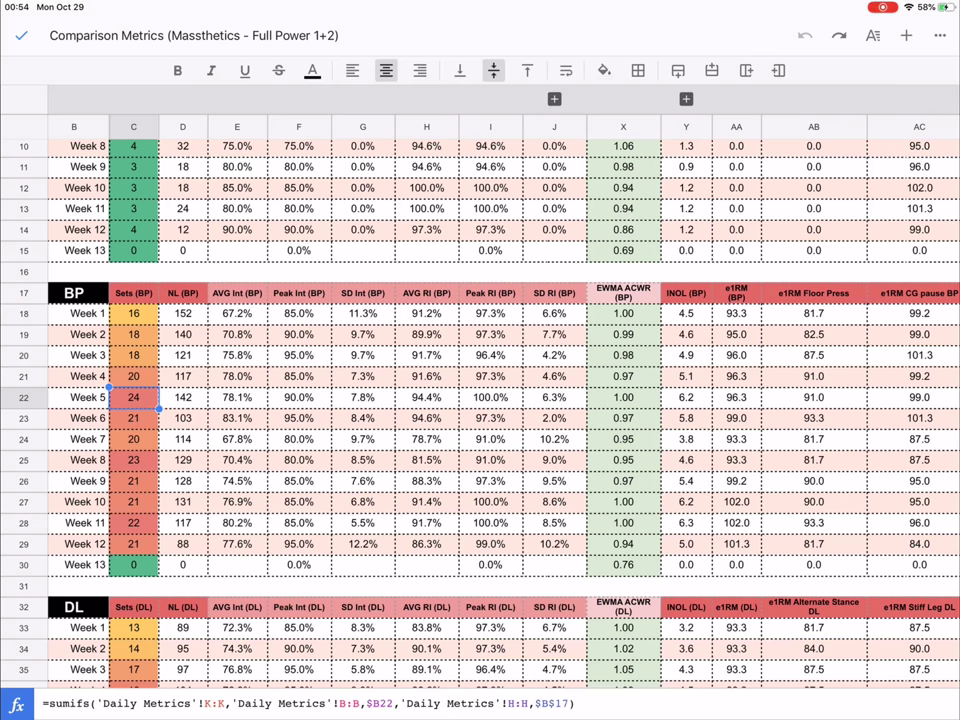
pyautogui.click(362, 397)
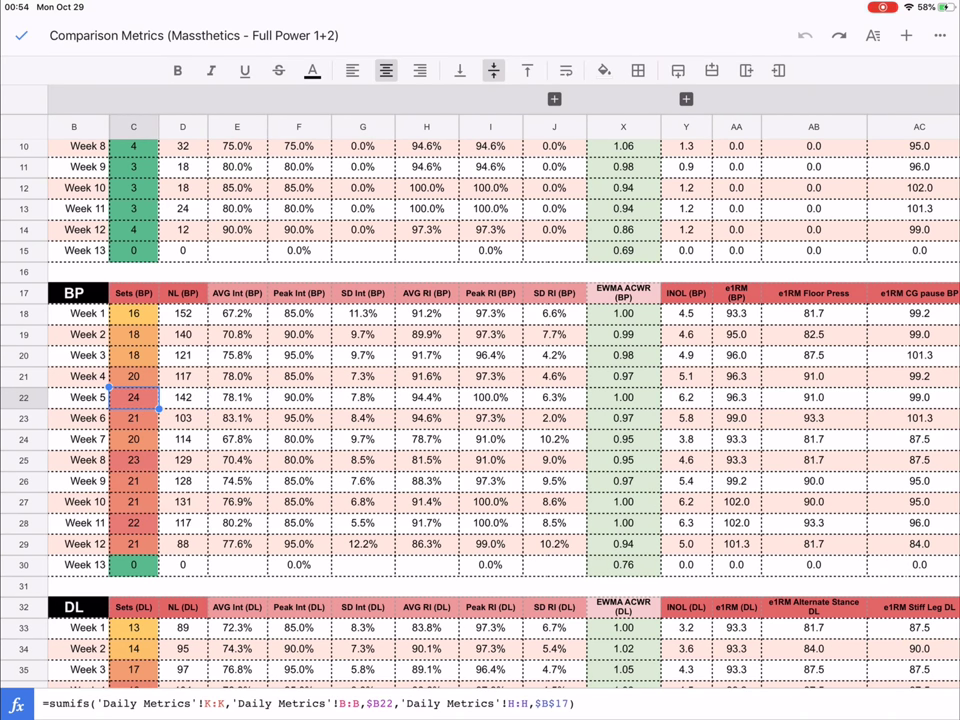
pyautogui.click(426, 397)
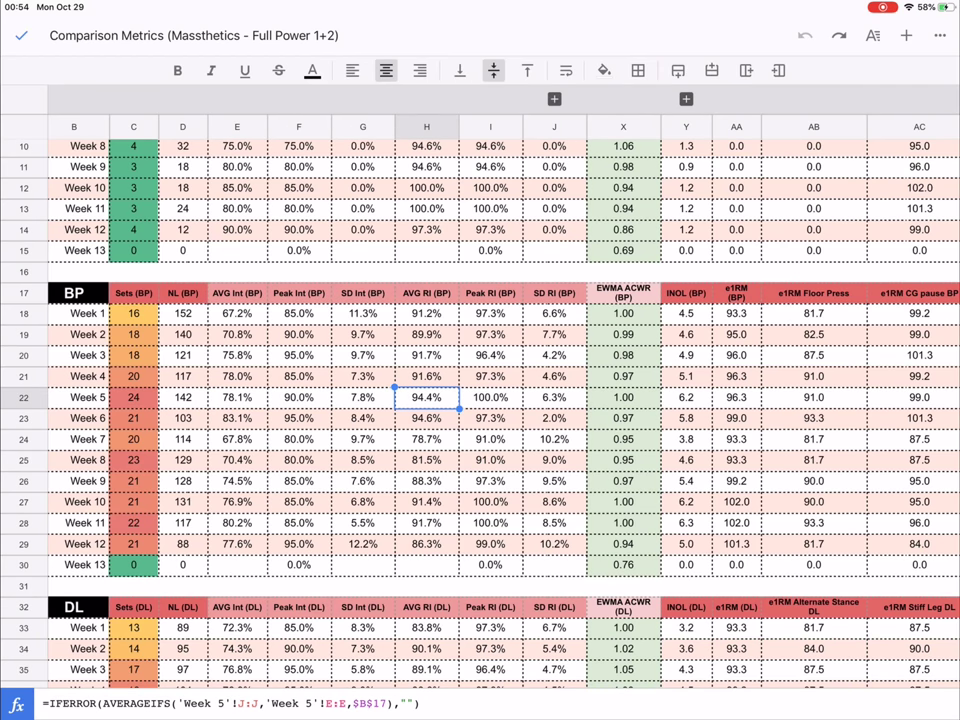
pyautogui.click(490, 397)
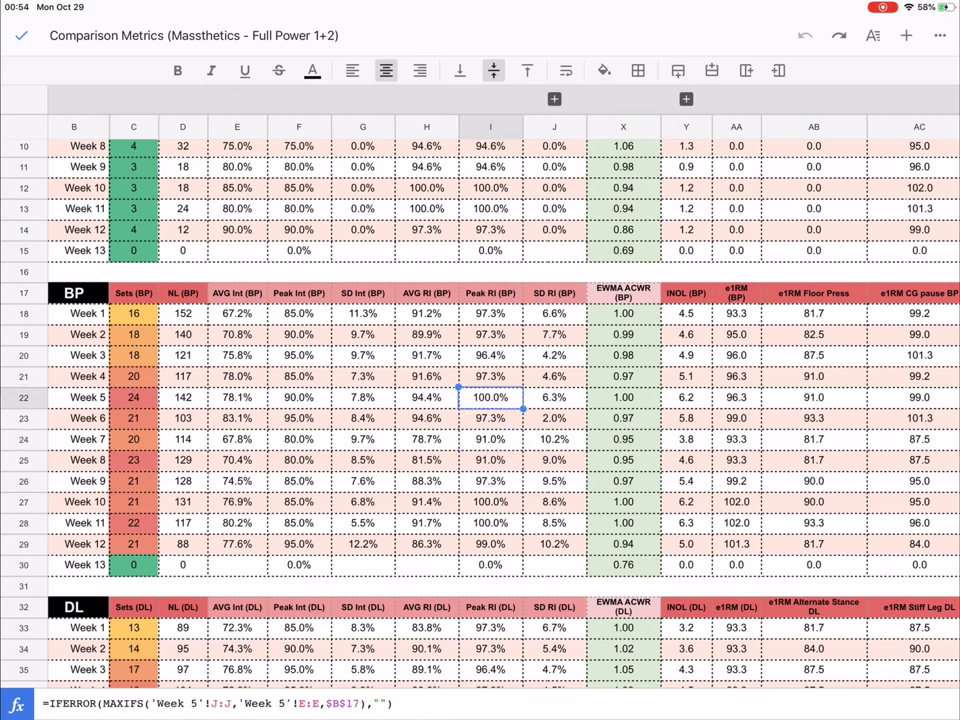
pyautogui.click(426, 397)
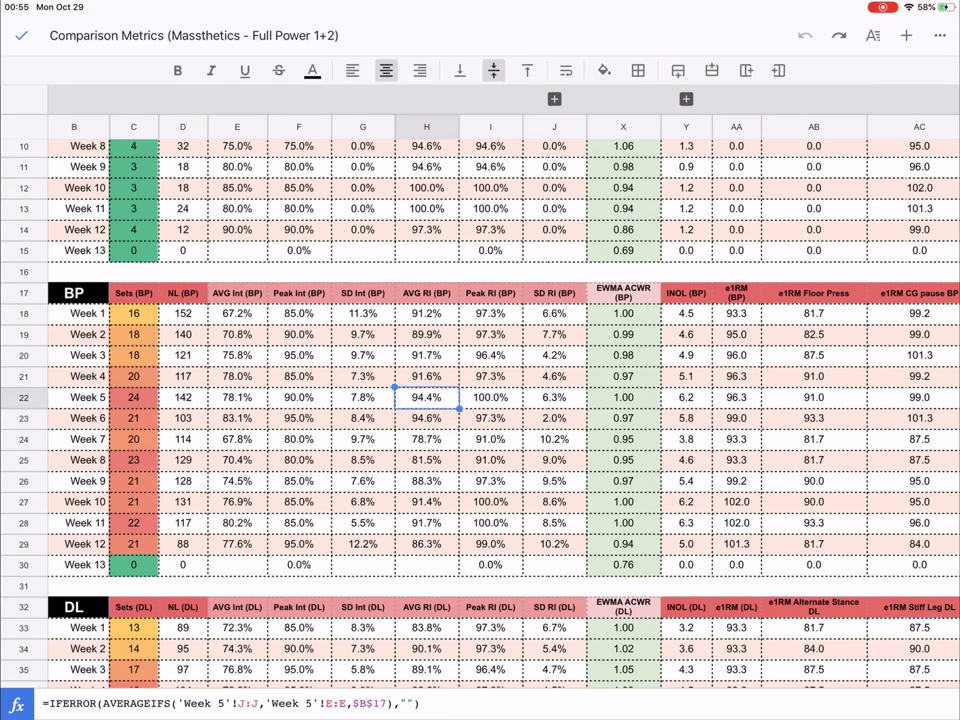
pyautogui.click(426, 439)
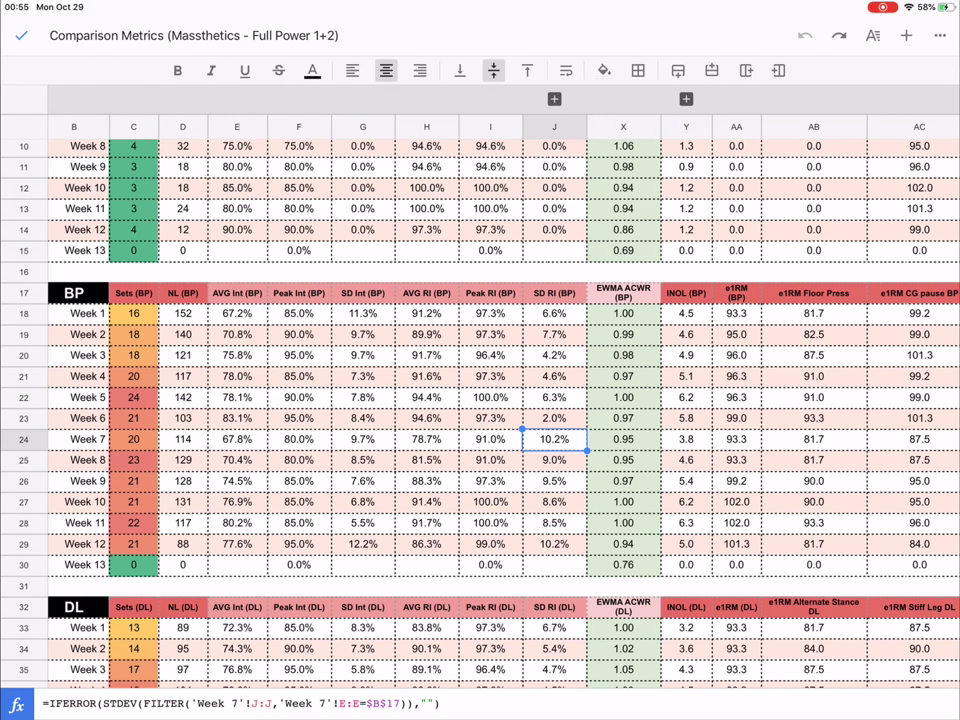
pyautogui.click(426, 439)
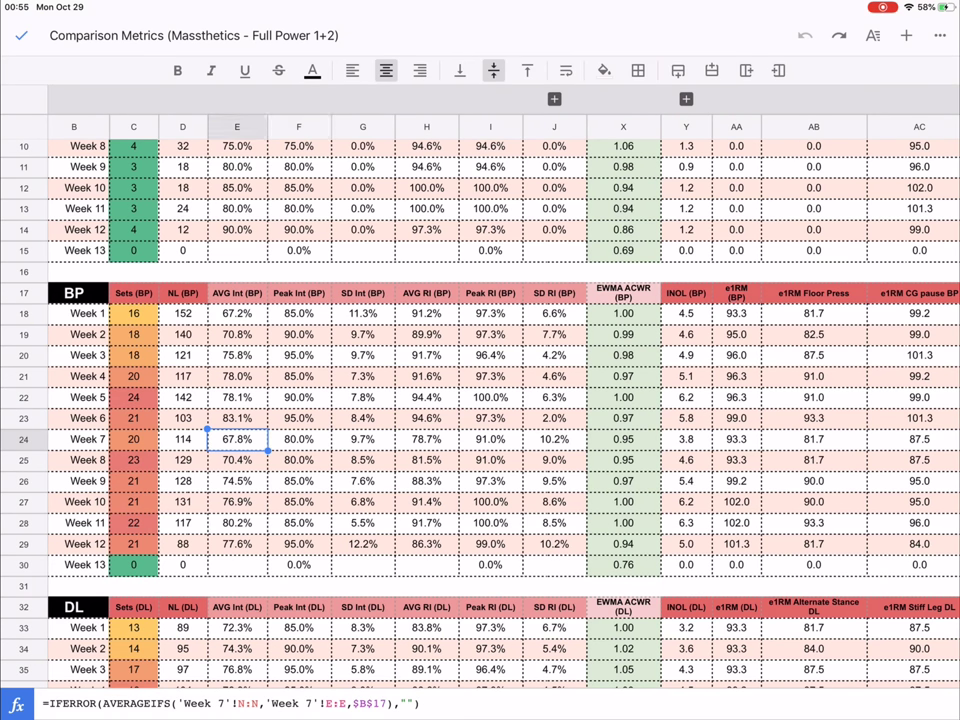
pyautogui.click(237, 313)
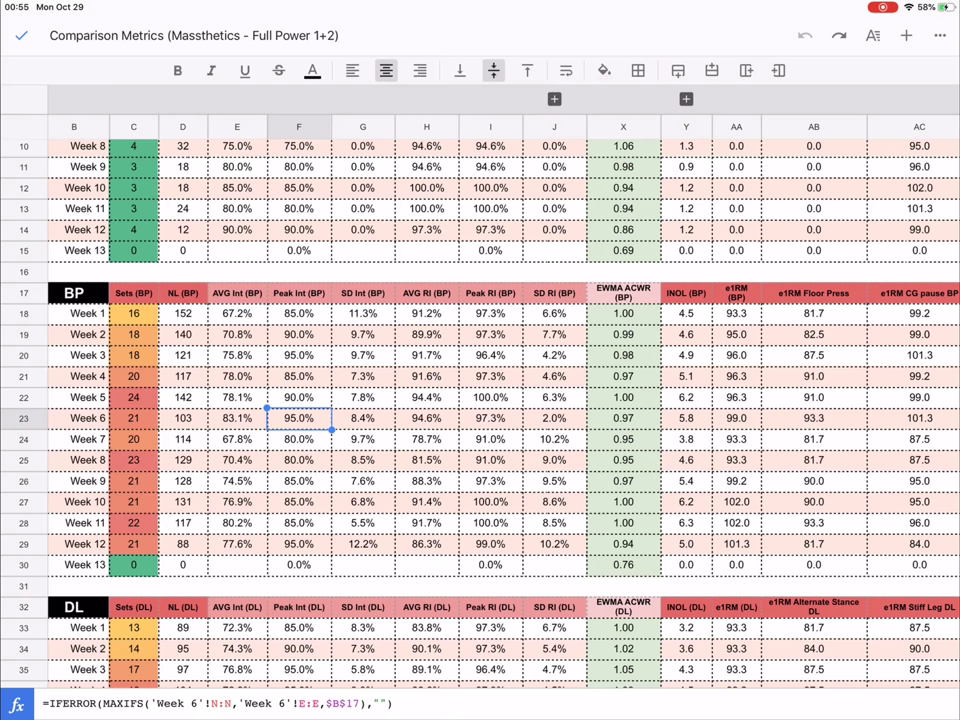
pyautogui.click(298, 439)
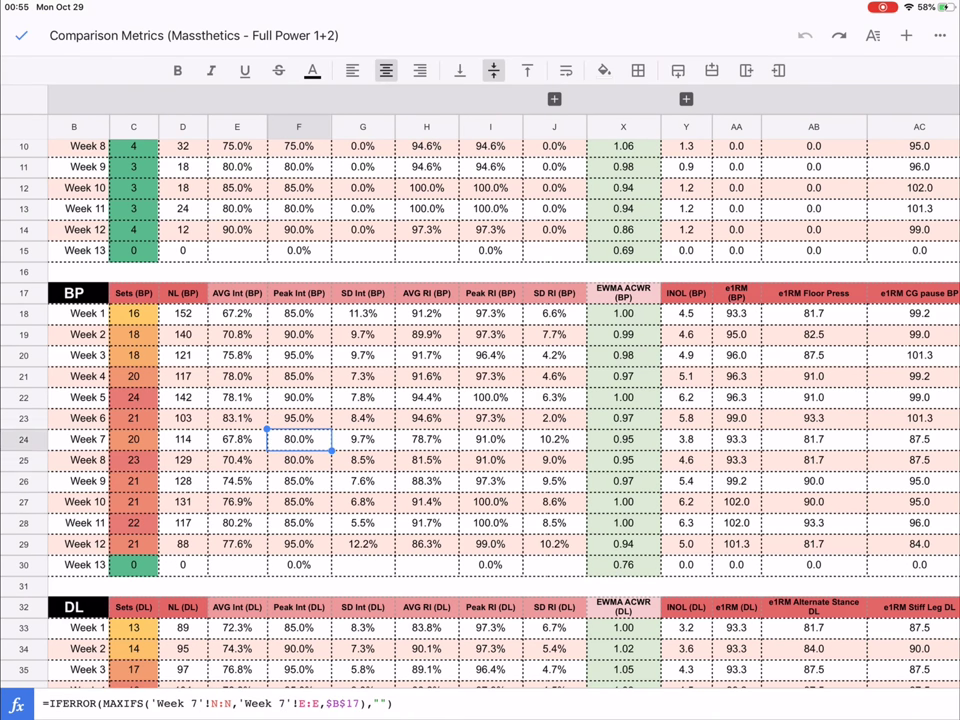
pyautogui.click(363, 439)
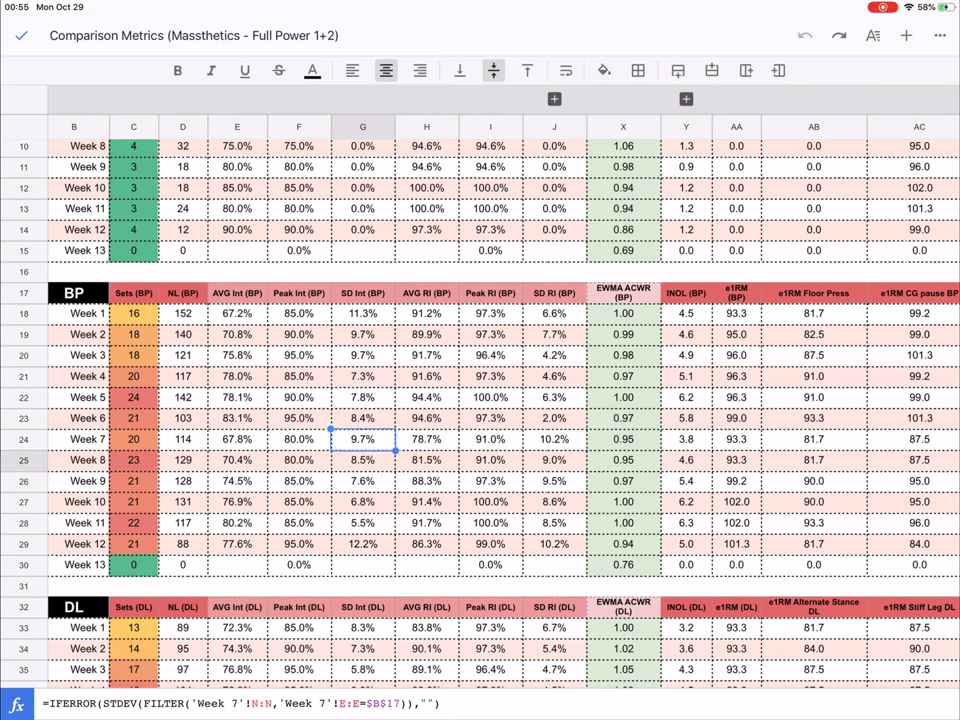
pyautogui.click(363, 397)
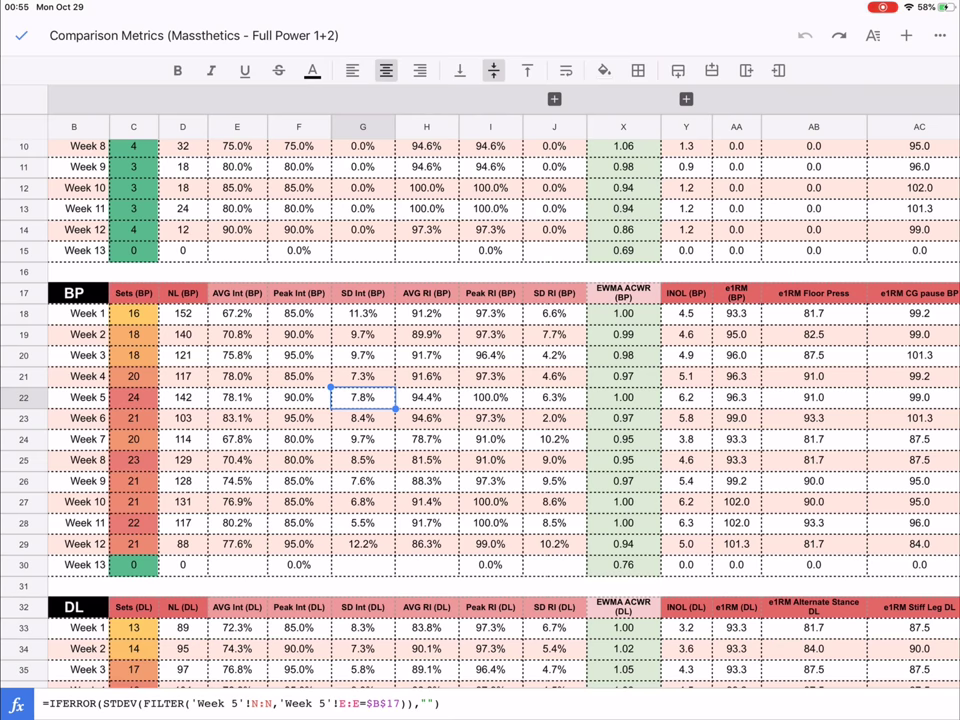
pyautogui.click(363, 501)
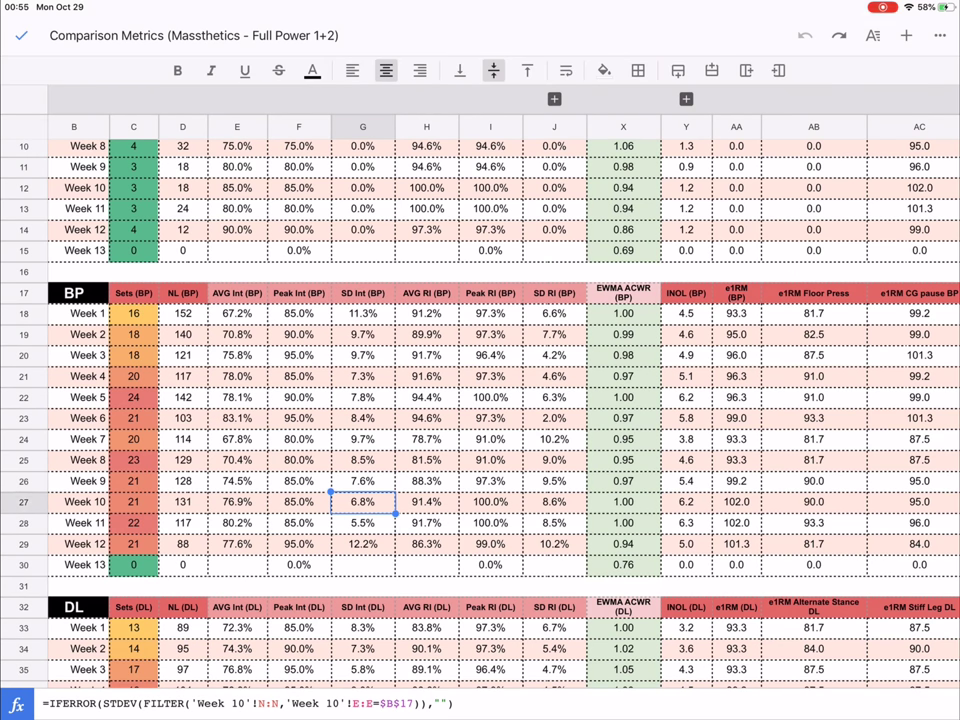
pyautogui.click(363, 544)
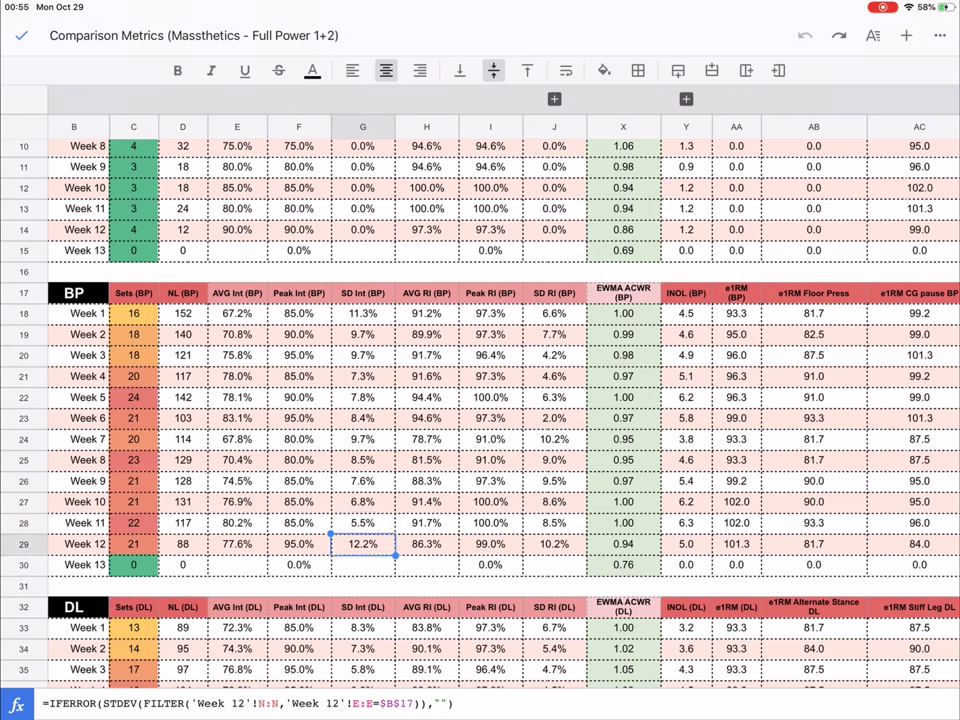
pyautogui.scroll(-3)
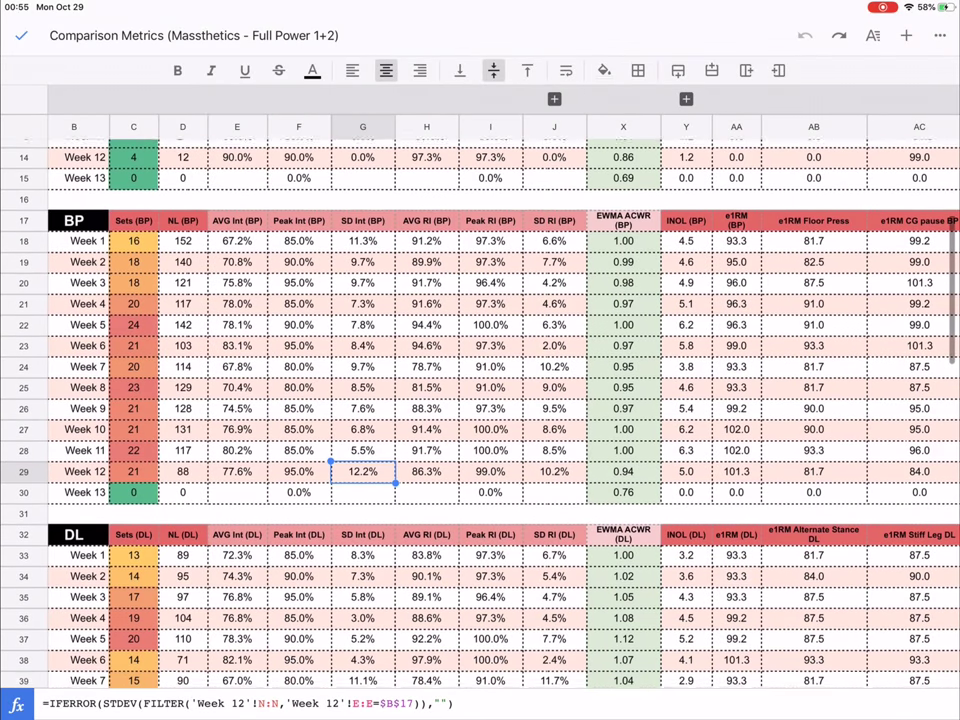
pyautogui.scroll(-3)
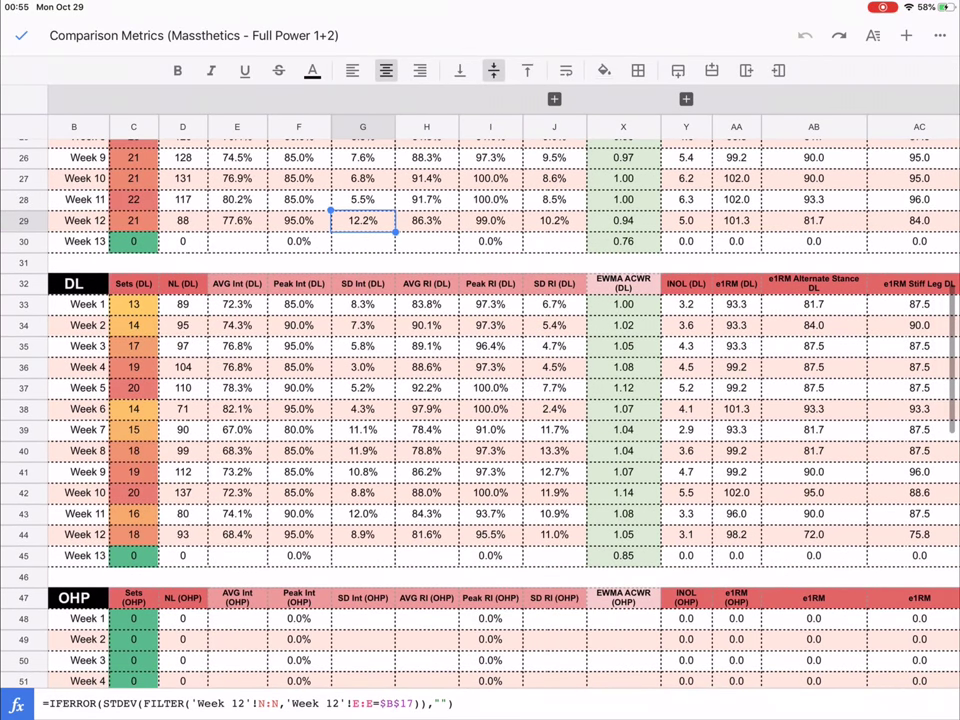
pyautogui.click(237, 409)
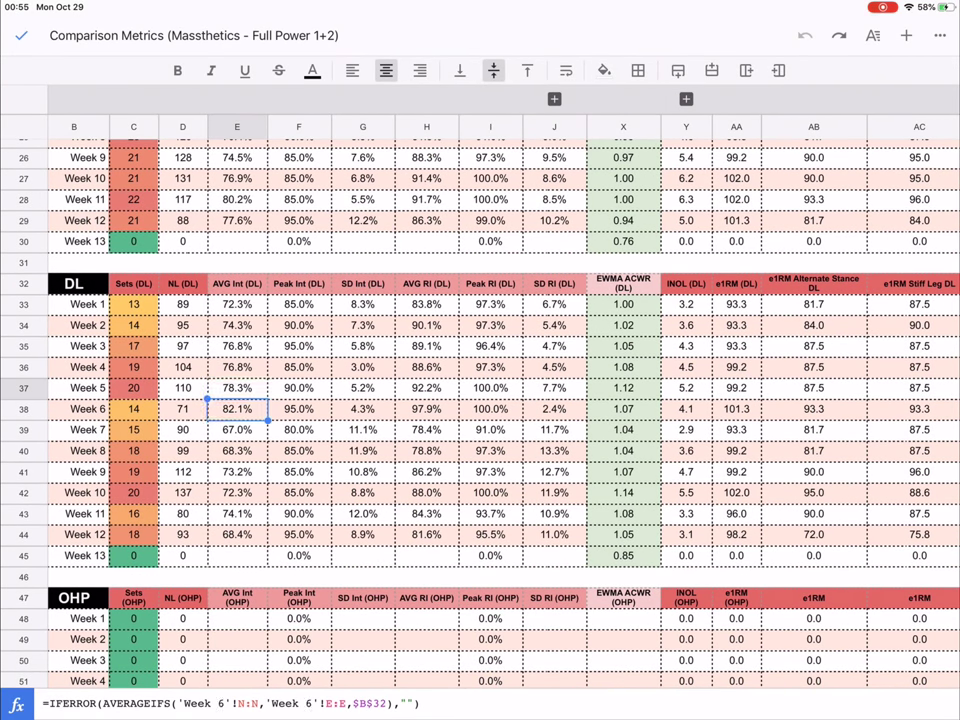
pyautogui.click(237, 346)
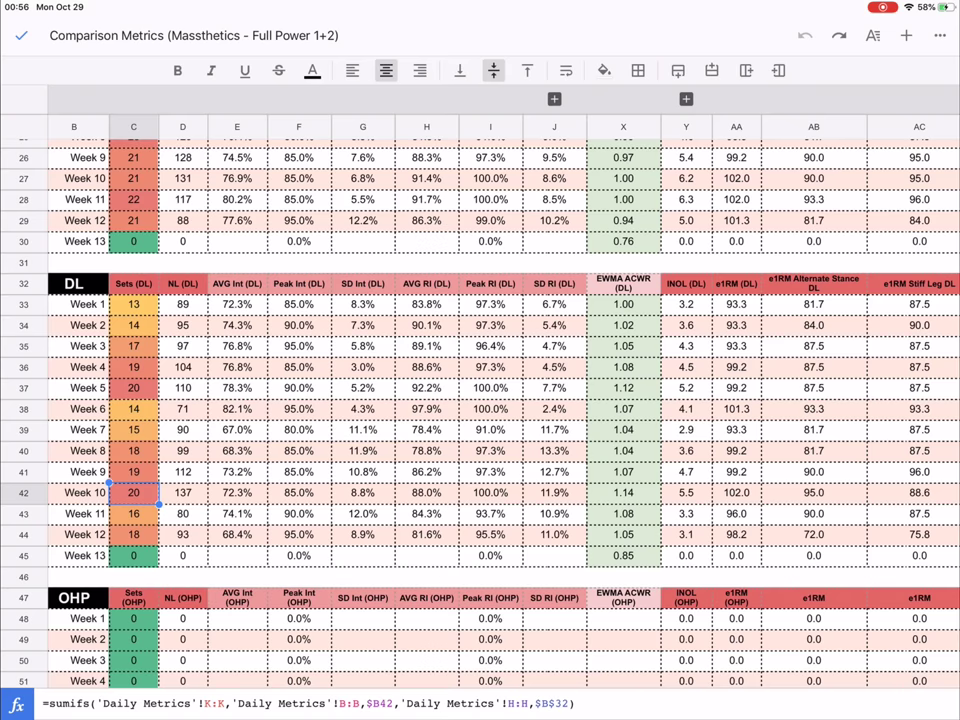
pyautogui.click(133, 367)
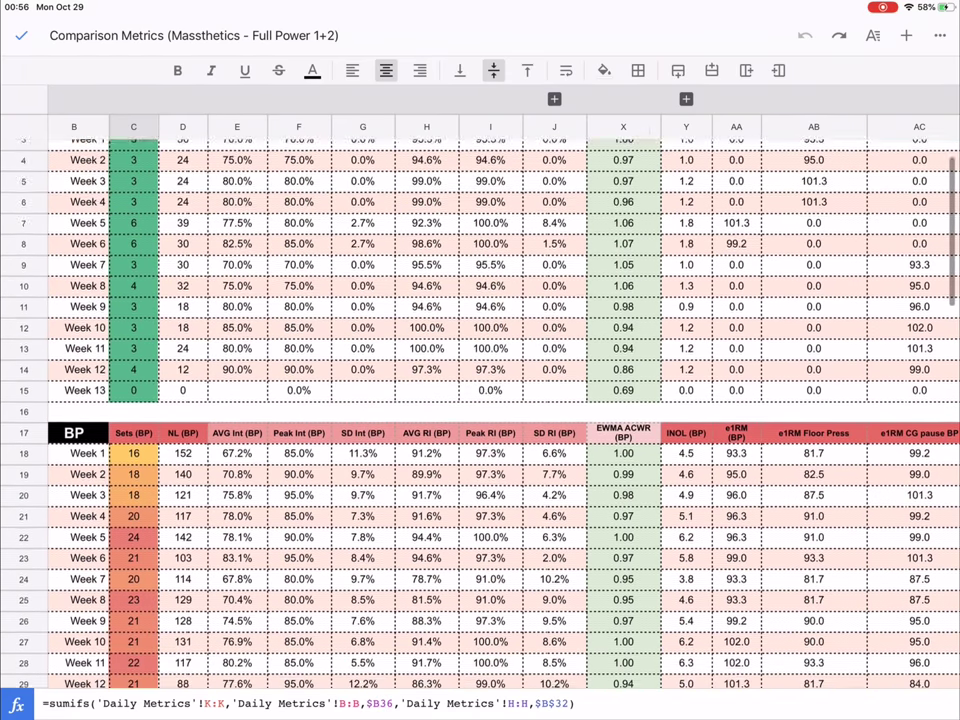
pyautogui.scroll(-3)
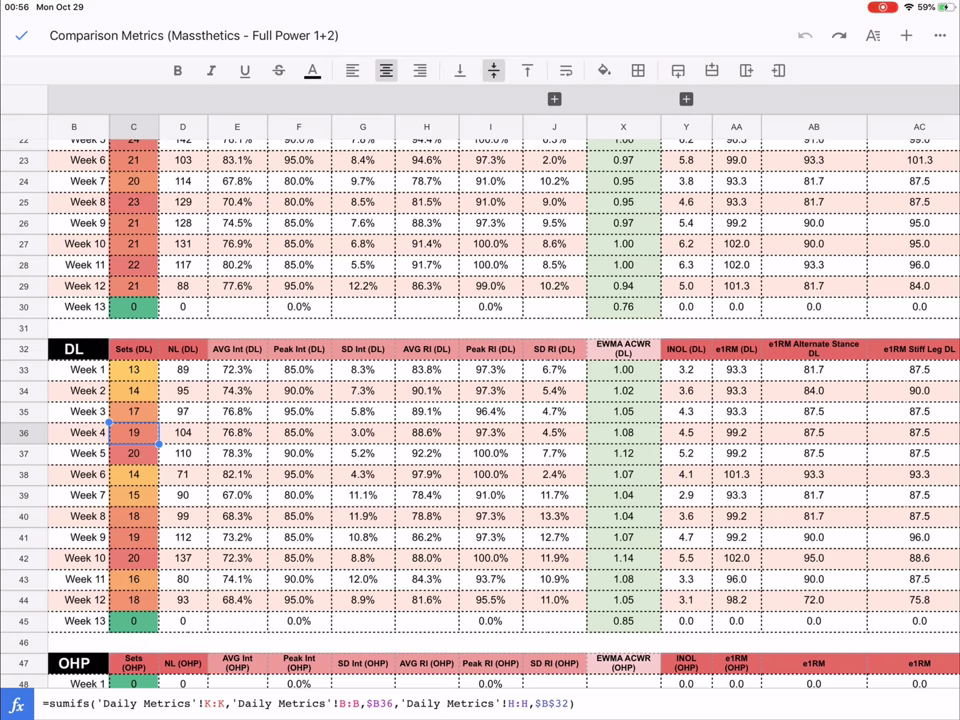
pyautogui.scroll(3)
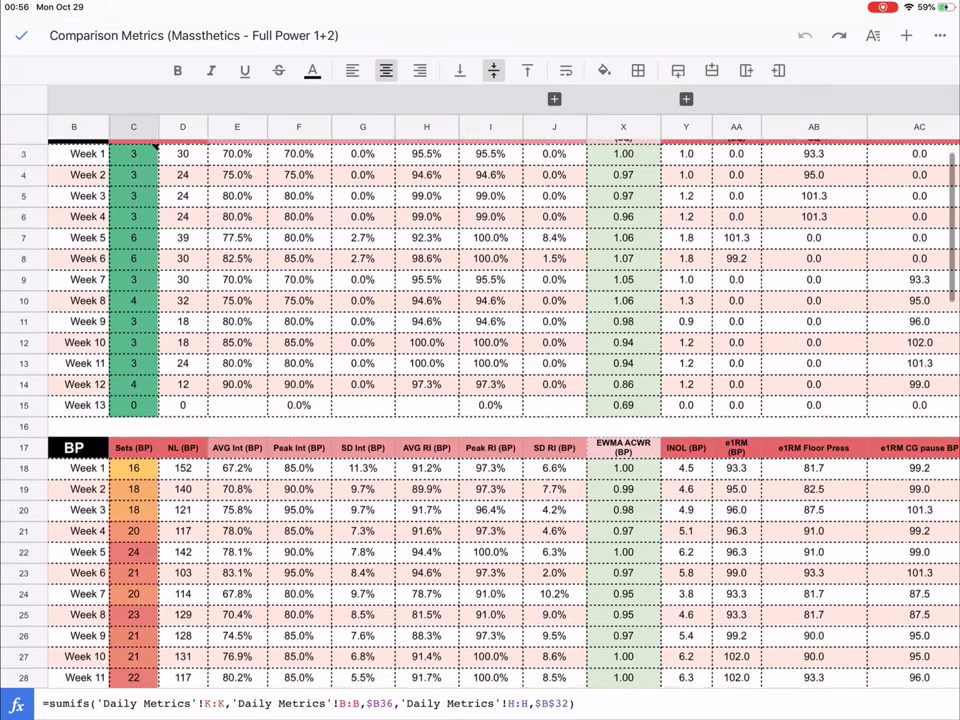
pyautogui.scroll(-3)
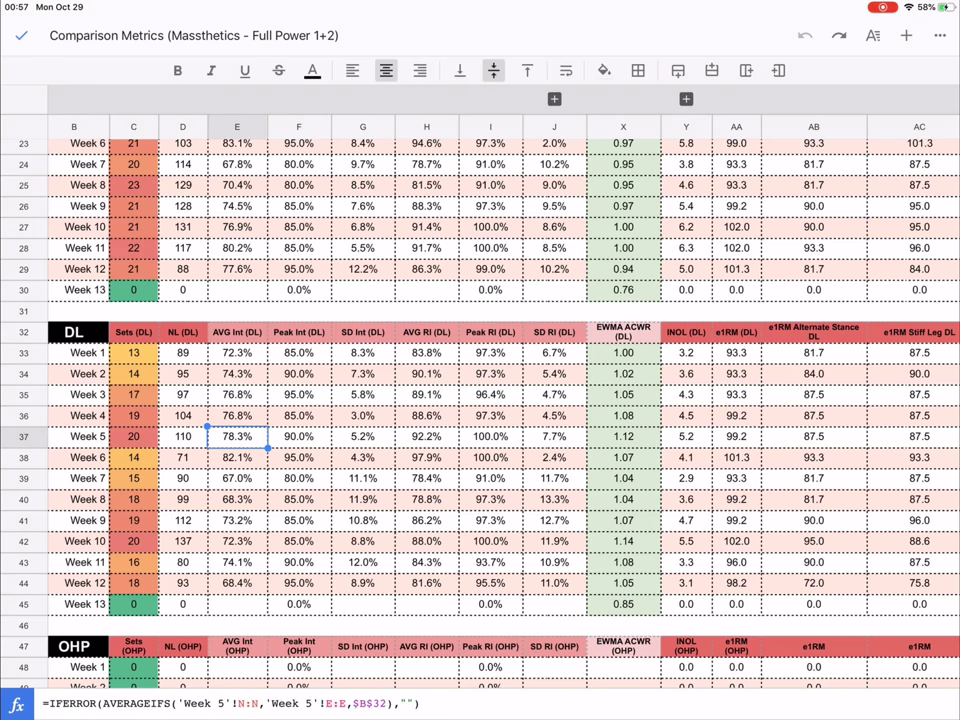
# Step: Inspect the Week 5 DL peak intensity and Week 7 DL average RI formulas
pyautogui.click(298, 437)
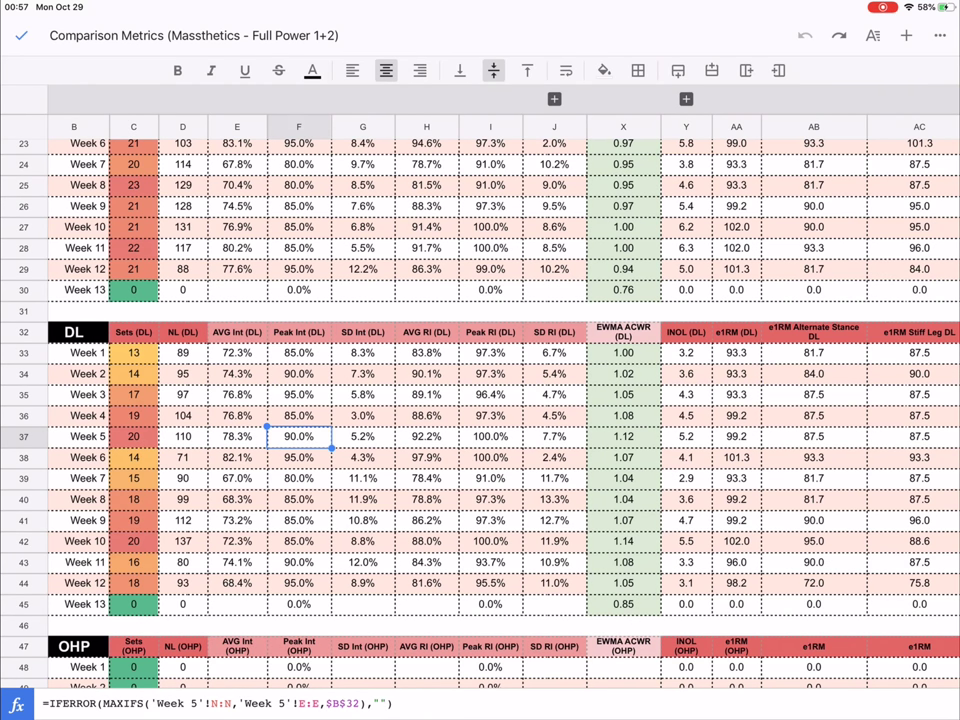
pyautogui.click(426, 436)
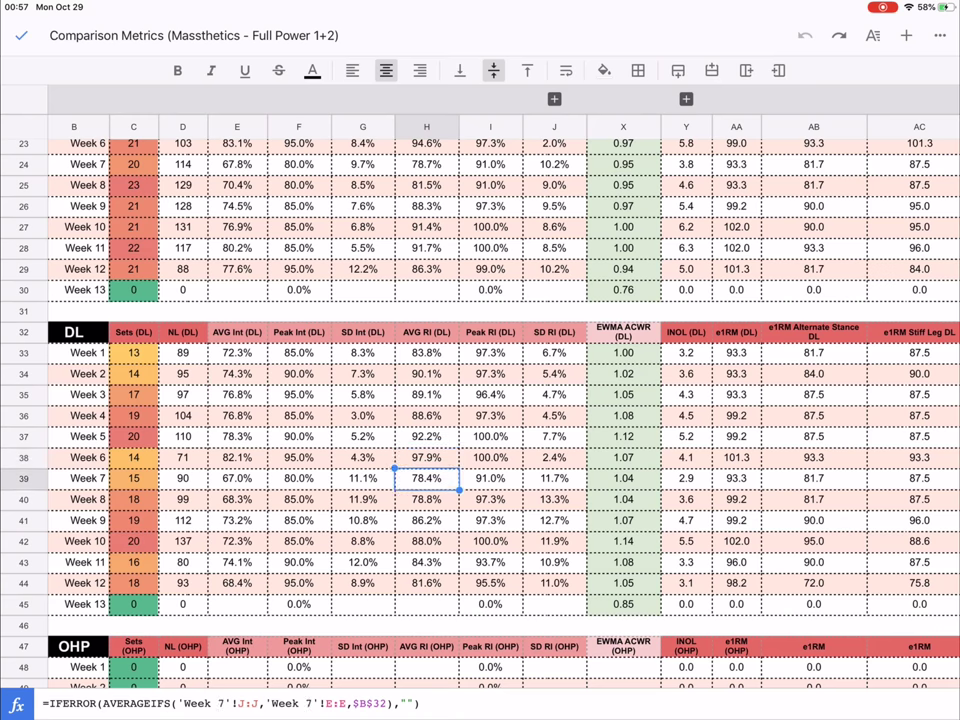
pyautogui.click(426, 436)
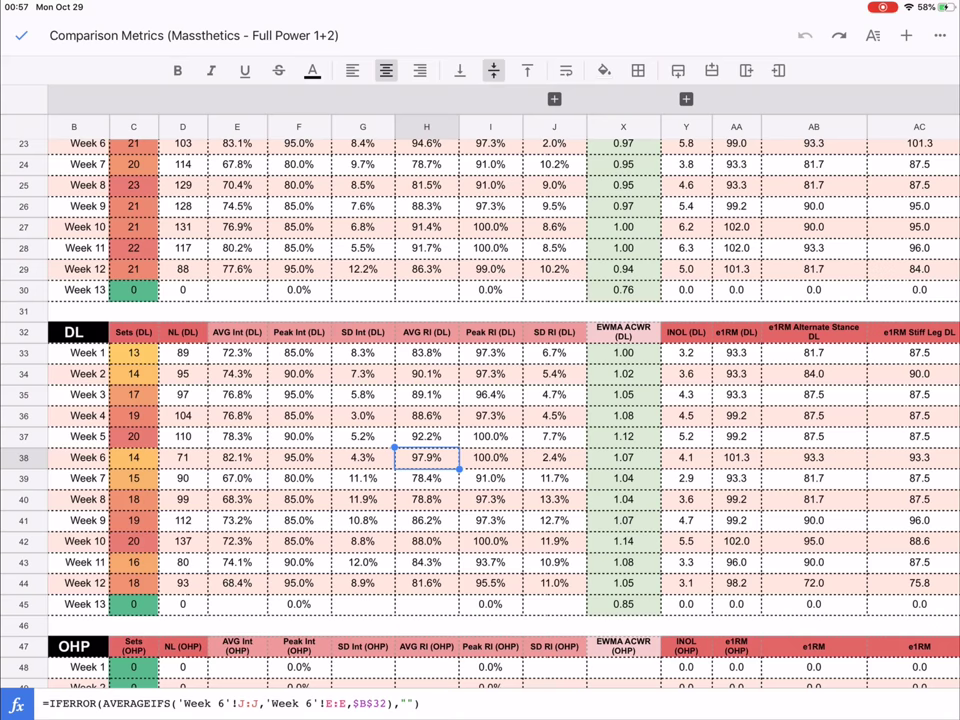
# Step: Scroll from the DL table up to the BP table for the whole metrics layout
pyautogui.scroll(-3)
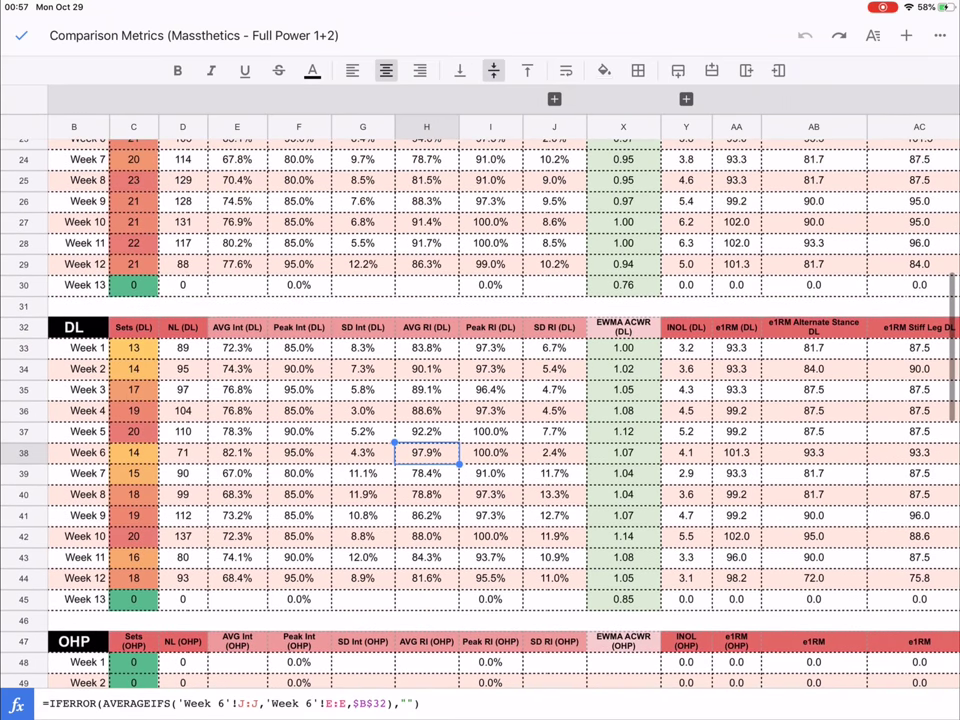
pyautogui.scroll(3)
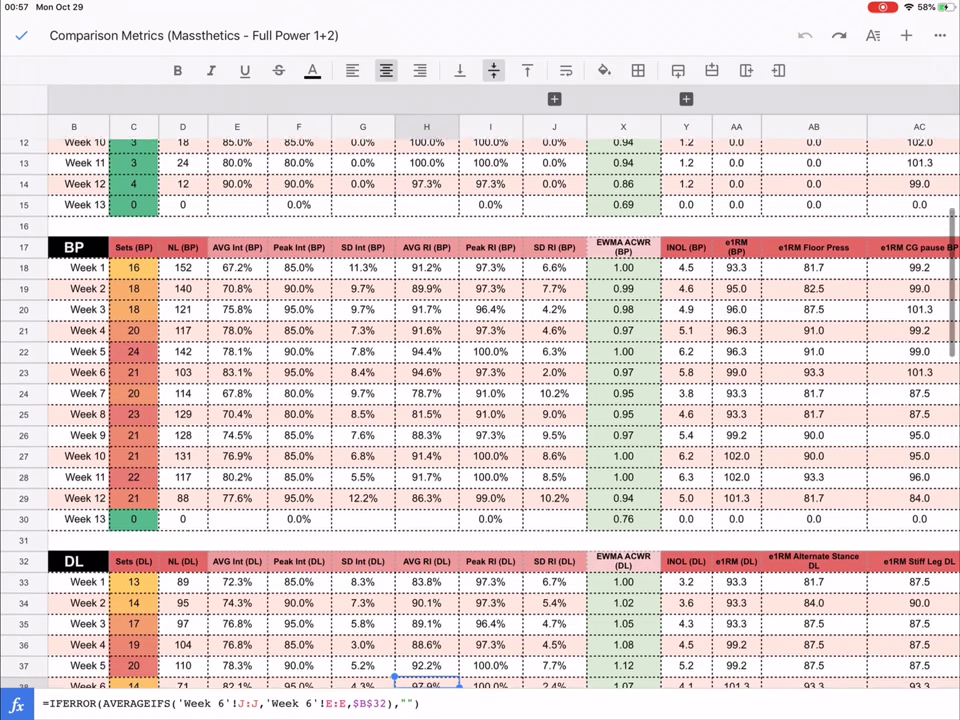
pyautogui.scroll(3)
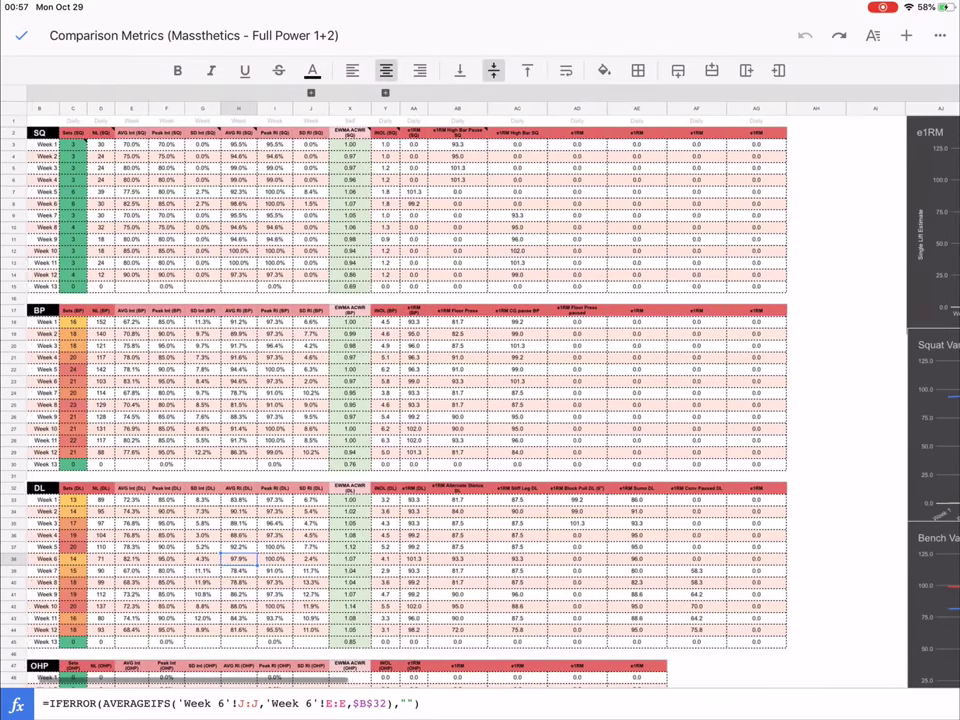
# Step: Scroll right and down past Intensity and Volume to the Tonnage ACWR and SQ/BP distribution charts
pyautogui.hscroll(3)
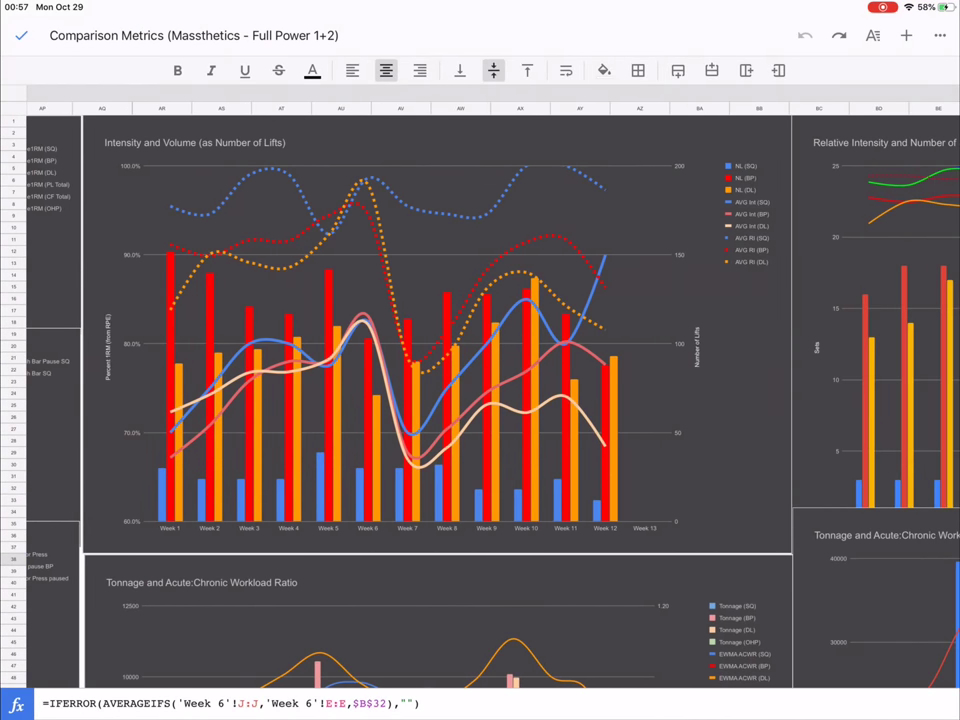
pyautogui.scroll(-3)
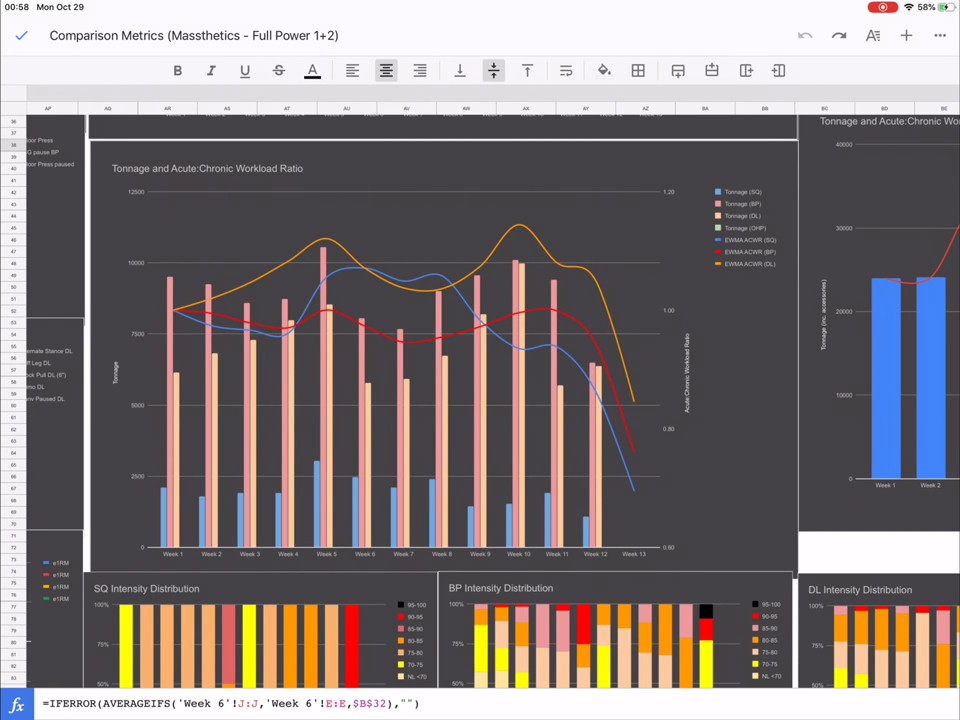
pyautogui.scroll(-3)
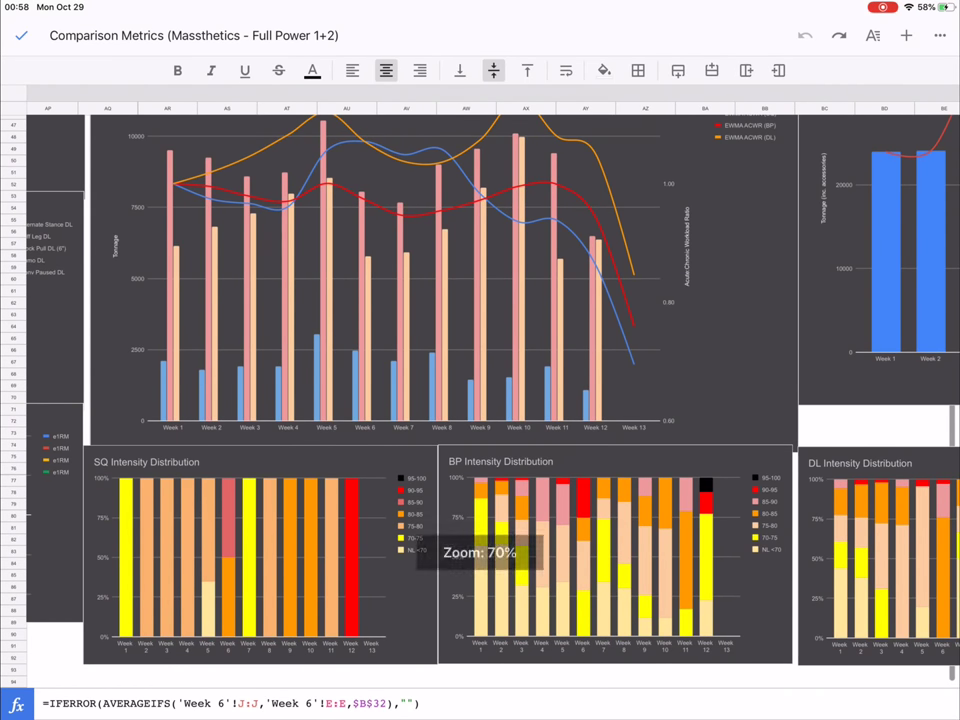
pyautogui.scroll(-3)
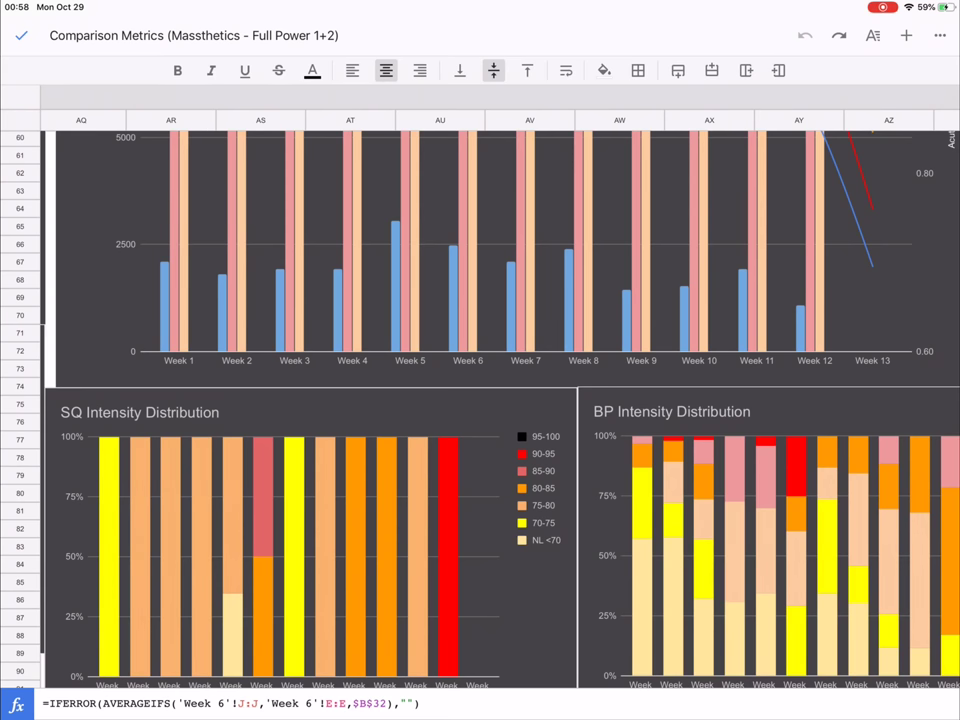
# Step: Pan through the BP and DL Intensity Distribution charts and both tonnage workload charts
pyautogui.hscroll(3)
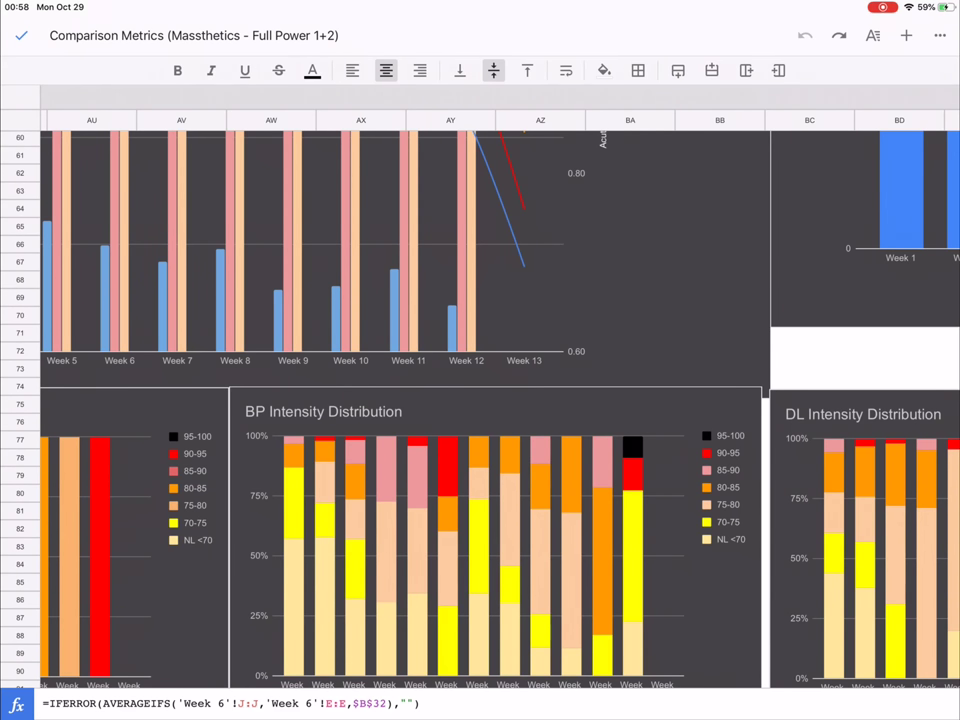
pyautogui.scroll(-3)
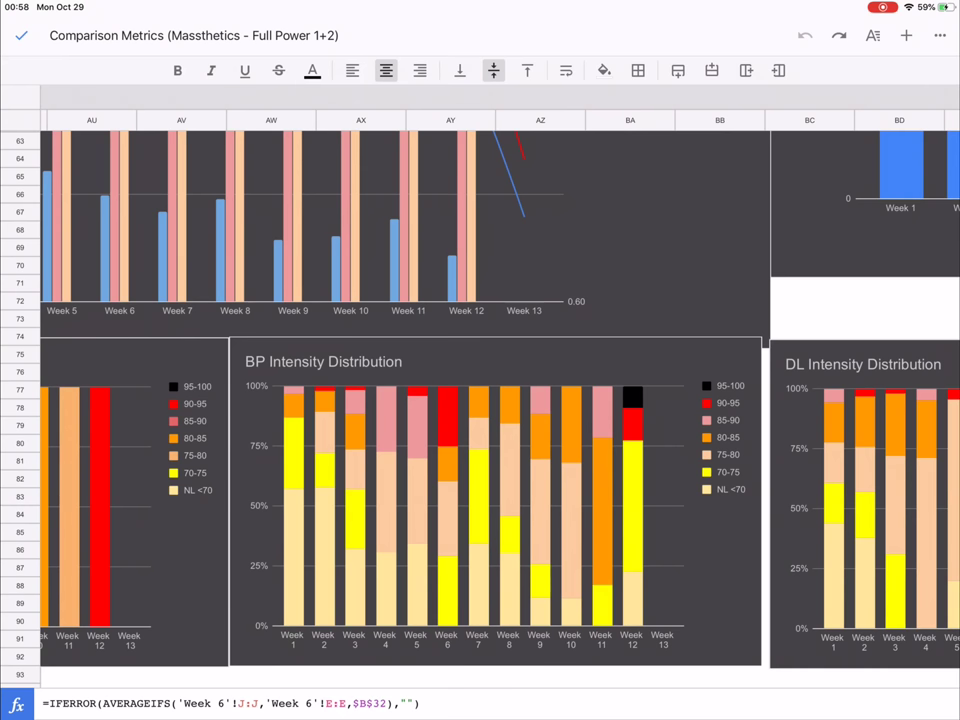
pyautogui.hscroll(3)
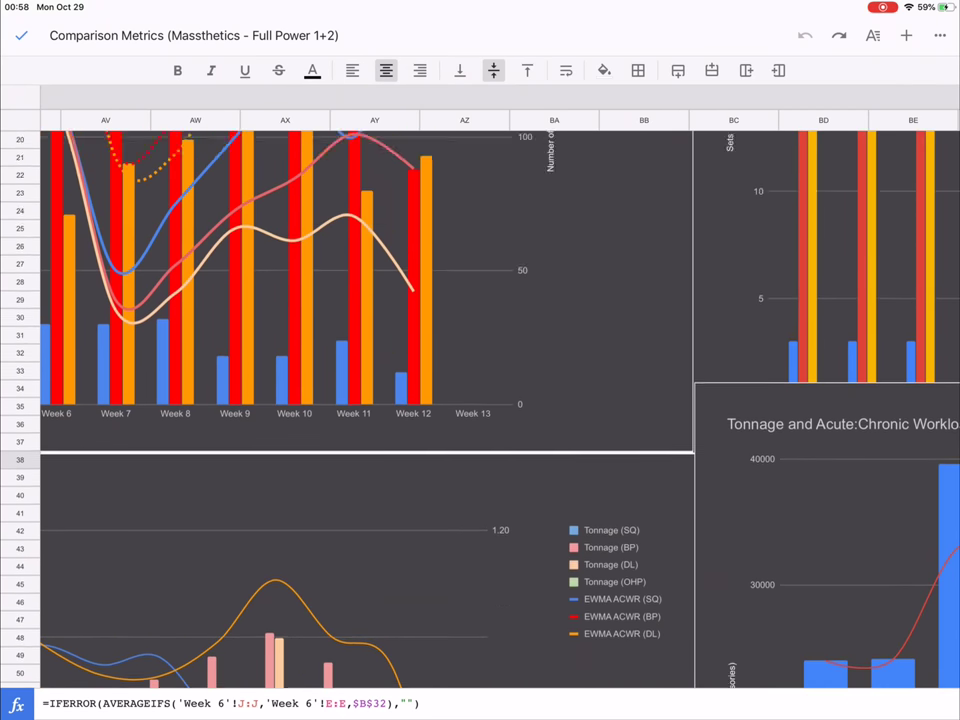
pyautogui.scroll(-3)
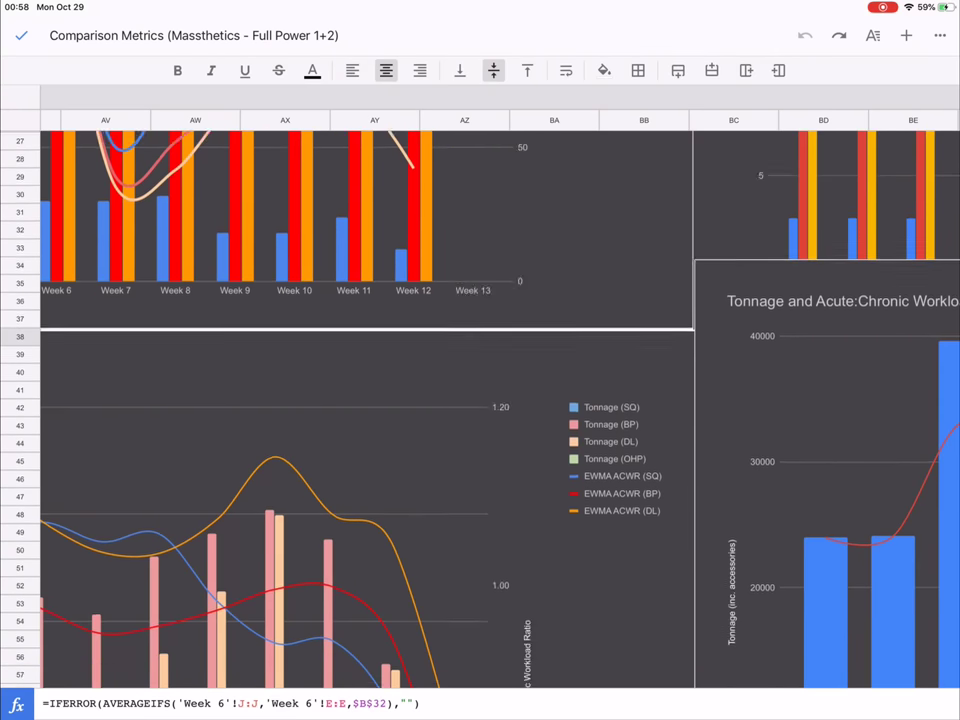
pyautogui.scroll(-3)
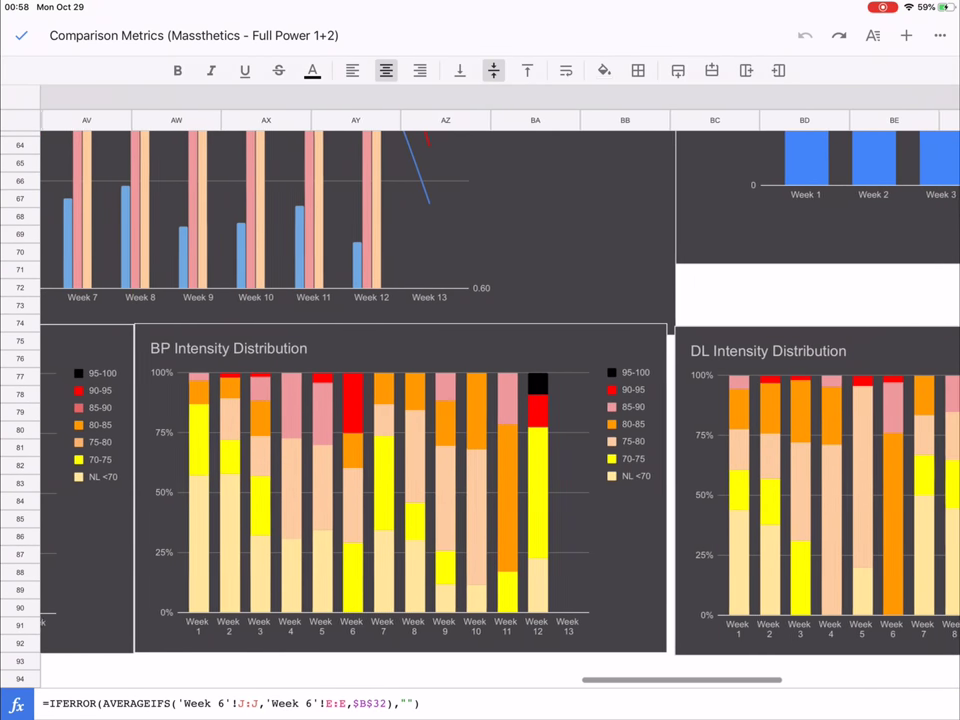
pyautogui.hscroll(3)
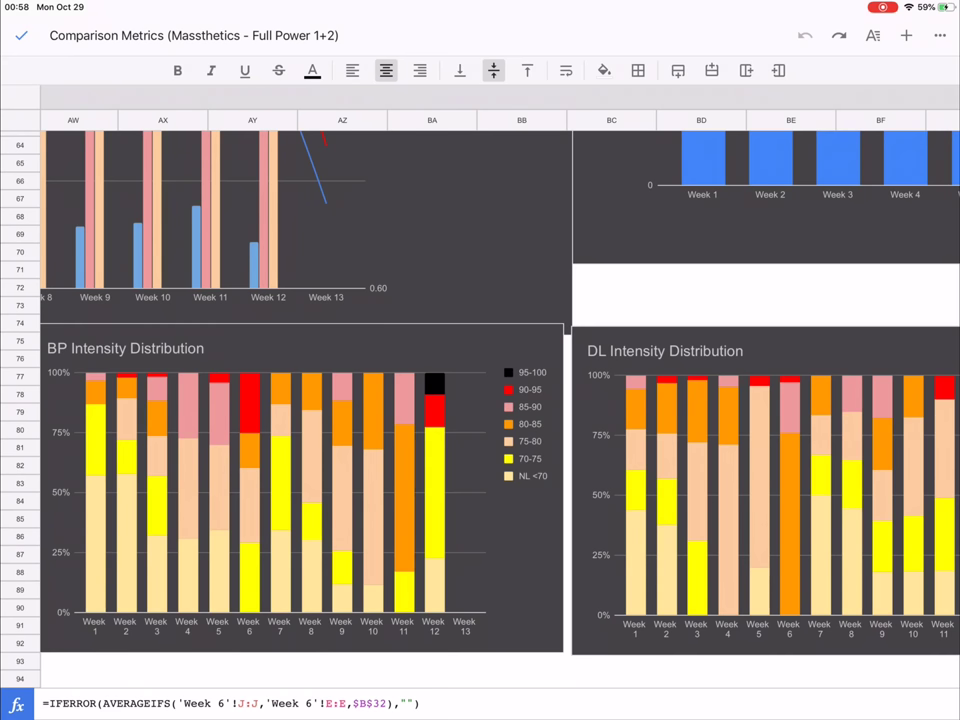
pyautogui.scroll(3)
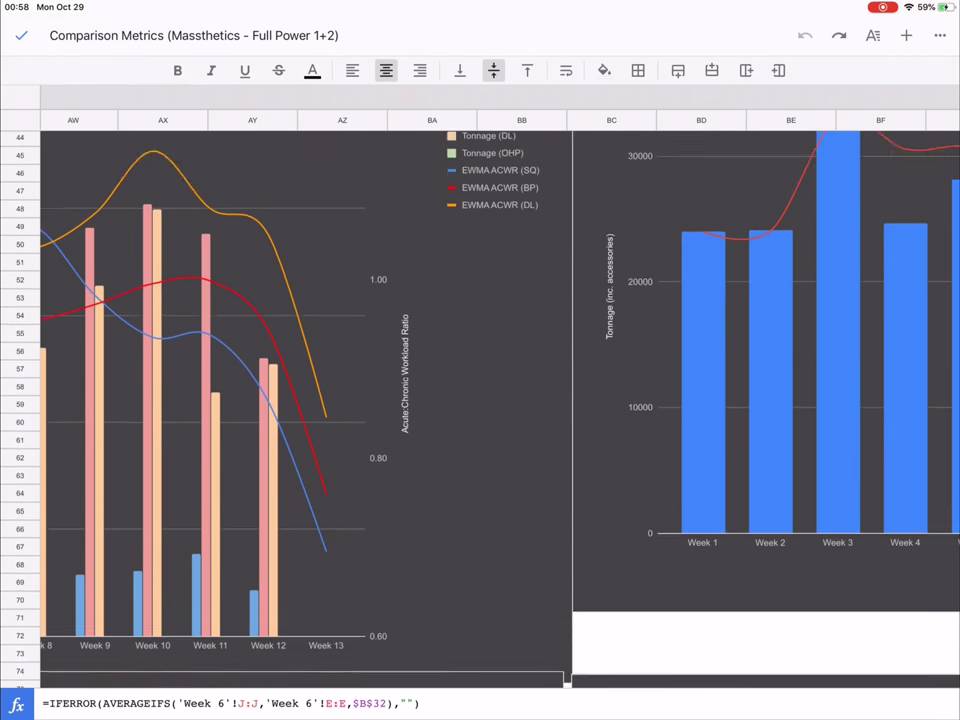
pyautogui.scroll(-3)
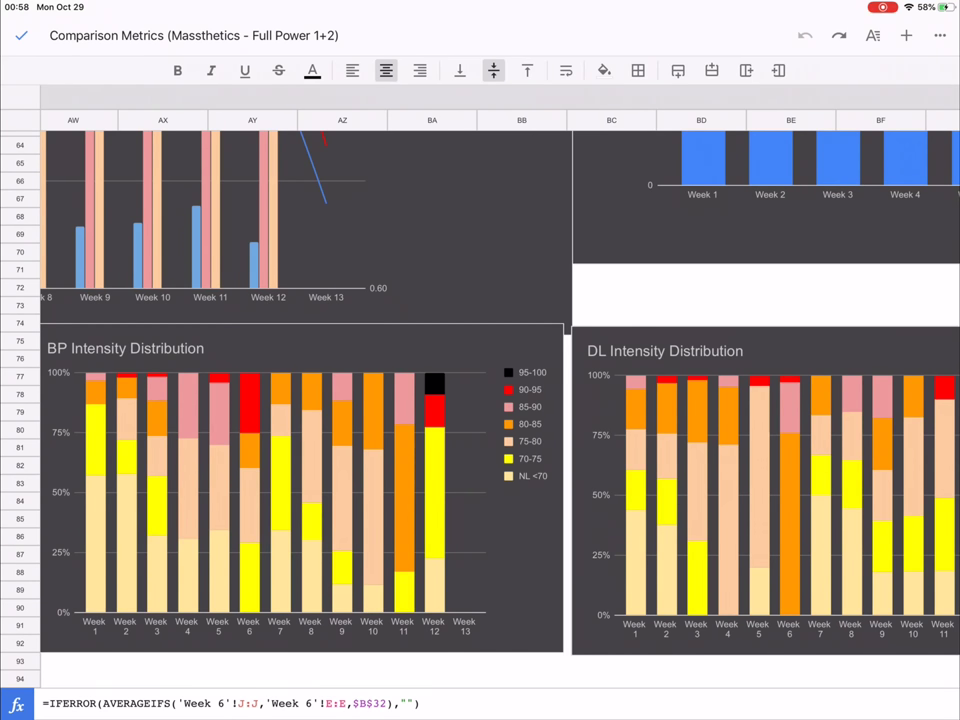
pyautogui.hscroll(3)
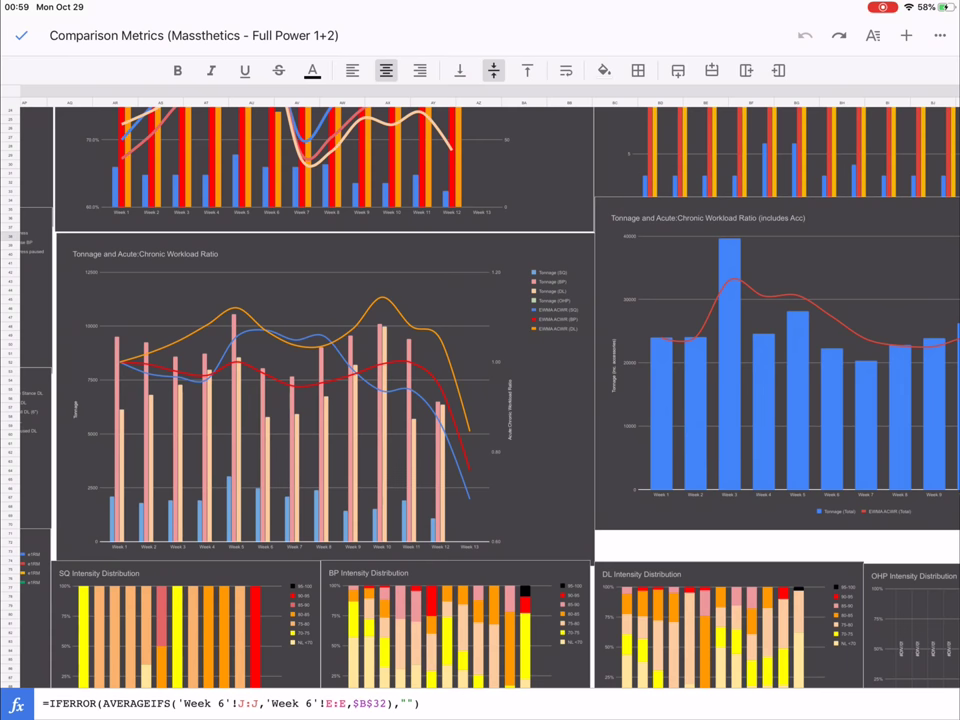
# Step: Browse the e1RM and Squat, Bench, Deadlift Variation e1RM charts, then return to the BP/DL tables
pyautogui.scroll(3)
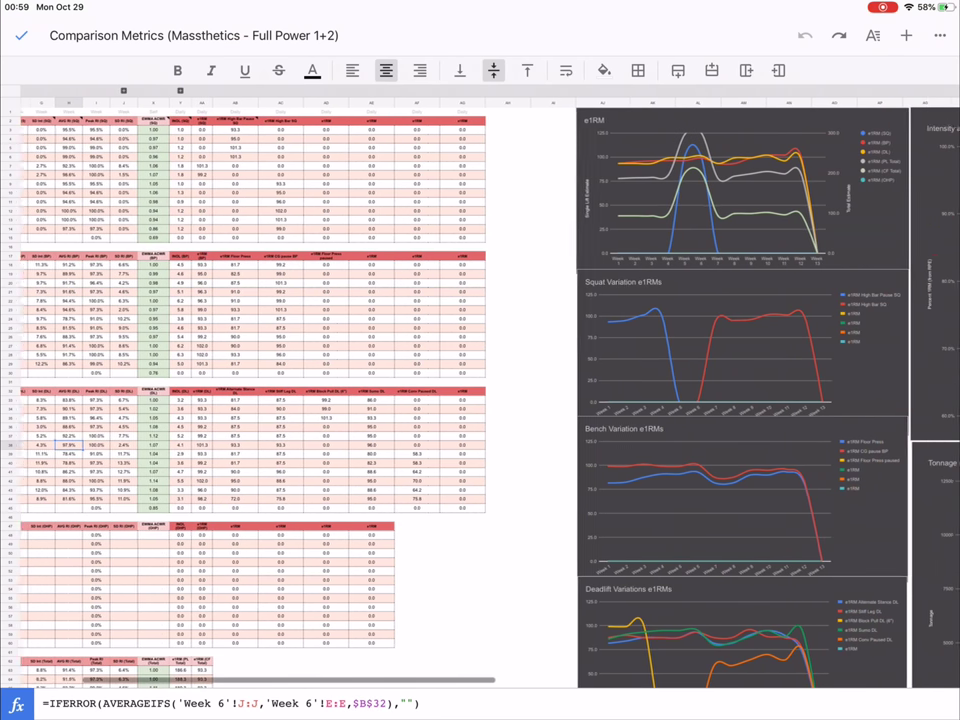
pyautogui.hscroll(3)
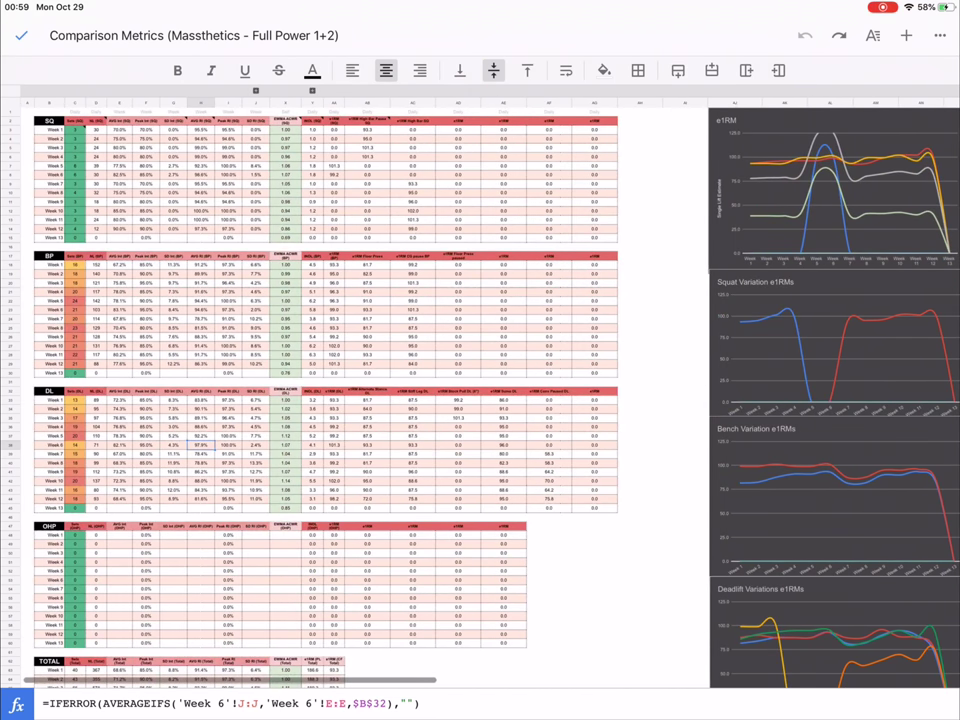
pyautogui.hscroll(3)
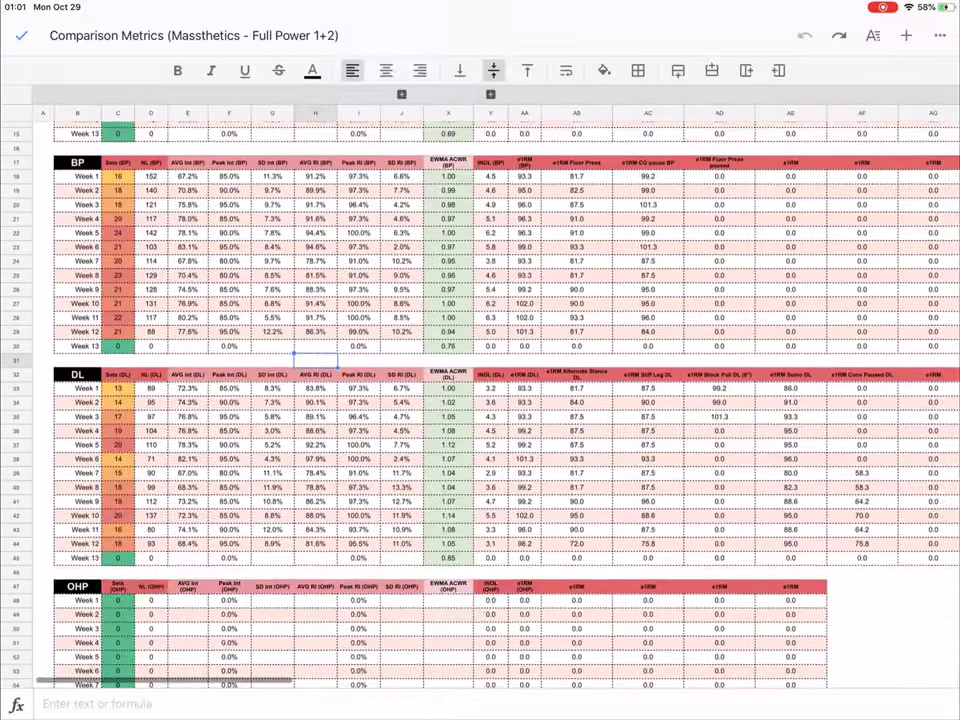
# Step: Scroll up and back down the Weekly Metrics tables, ending on DL and OHP Weeks 1–13
pyautogui.scroll(3)
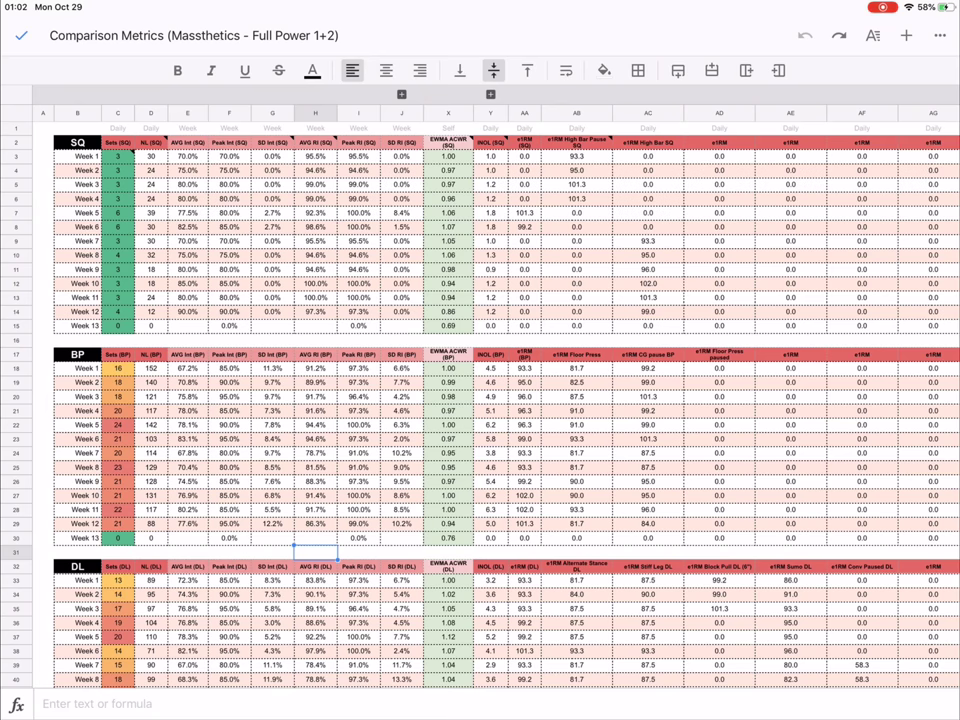
pyautogui.scroll(-3)
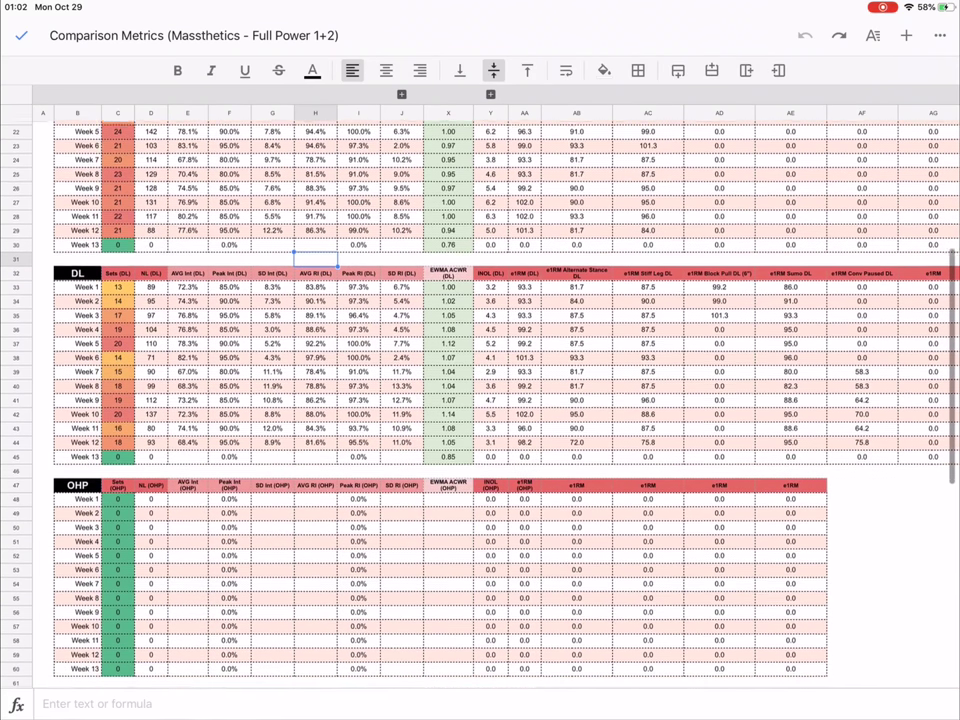
# Step: Pan past the deadlift table and charts, then scroll back up to the squat e1RM variations
pyautogui.hscroll(3)
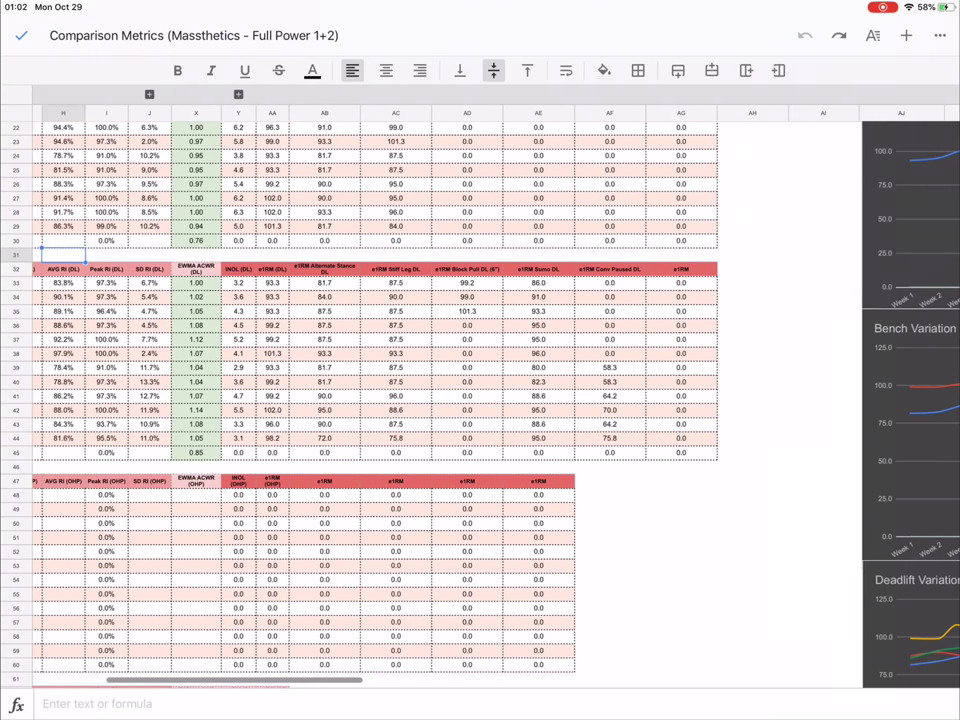
pyautogui.scroll(3)
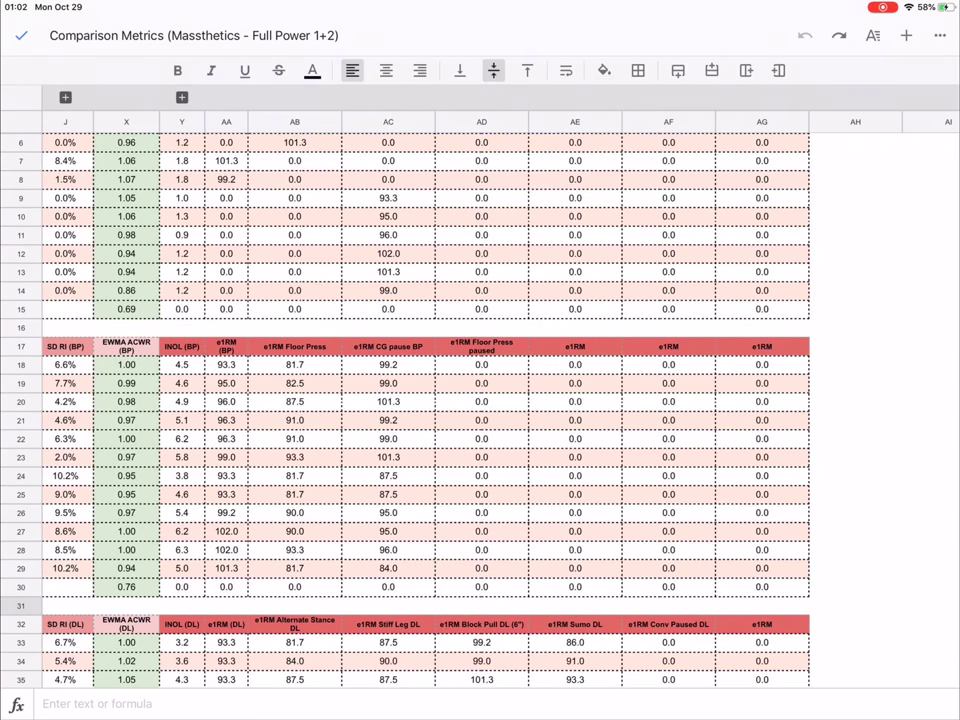
pyautogui.scroll(3)
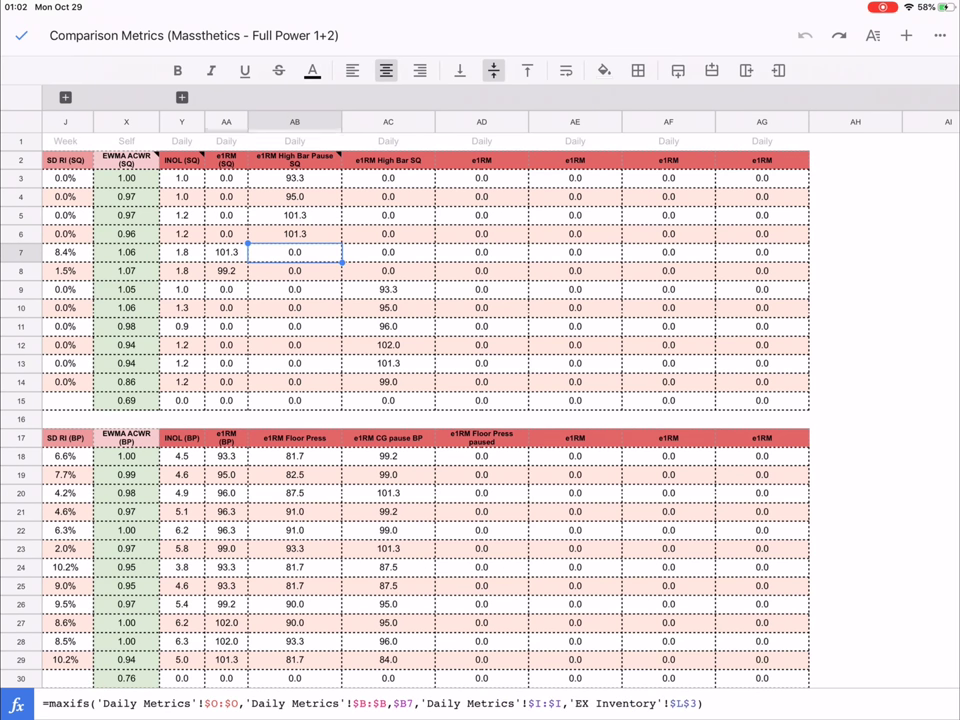
# Step: Read the MAXIFS formulas for High Bar SQ, Floor Press and paused Floor Press e1RM cells
pyautogui.click(388, 252)
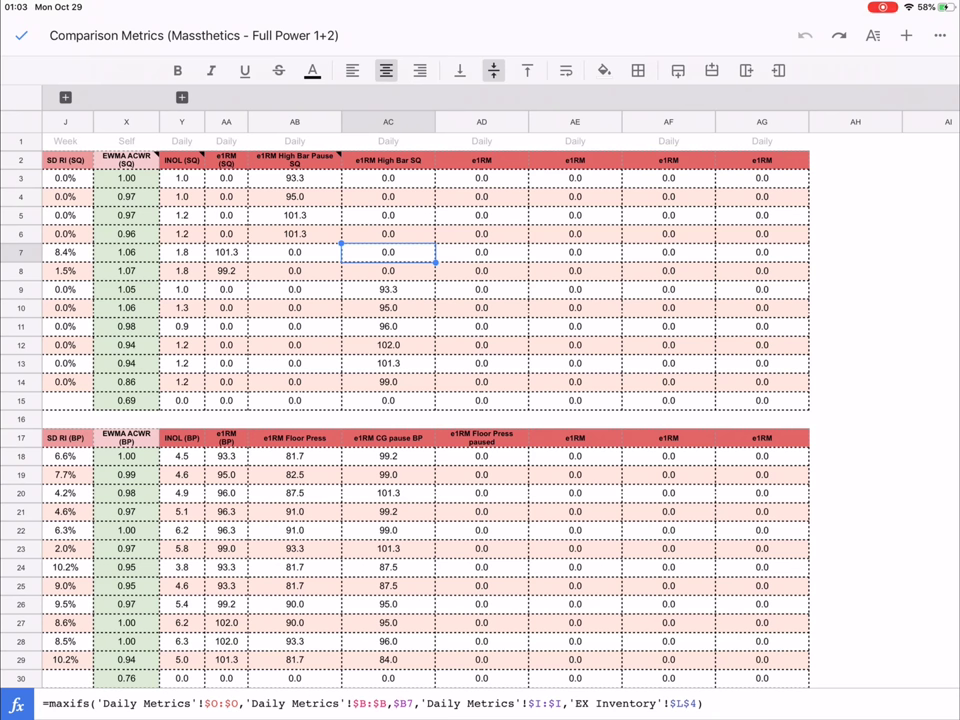
pyautogui.scroll(-3)
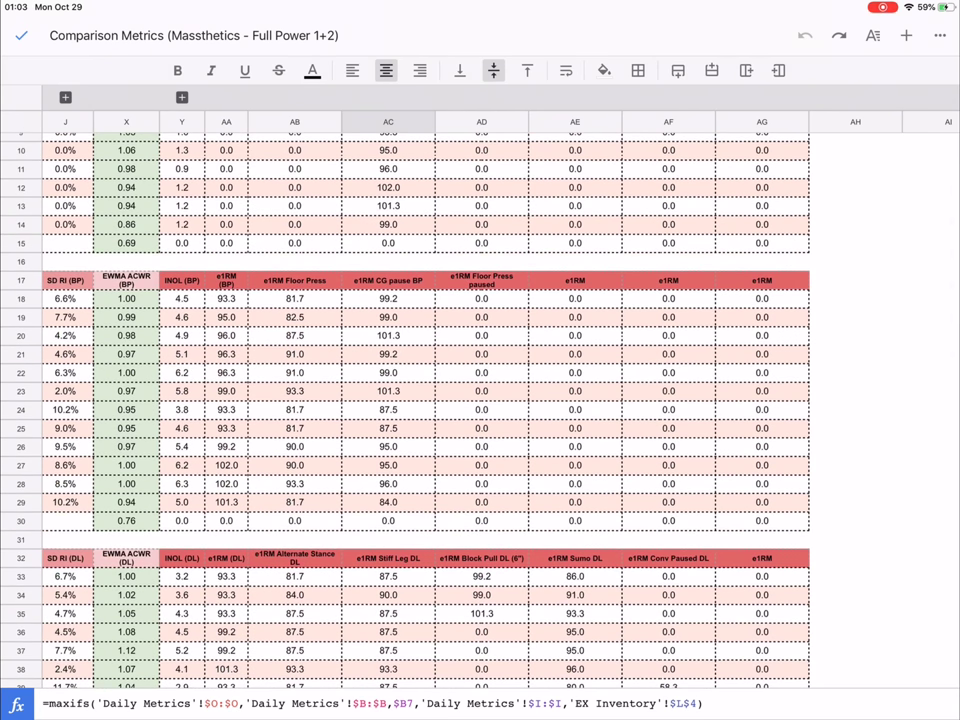
pyautogui.click(294, 335)
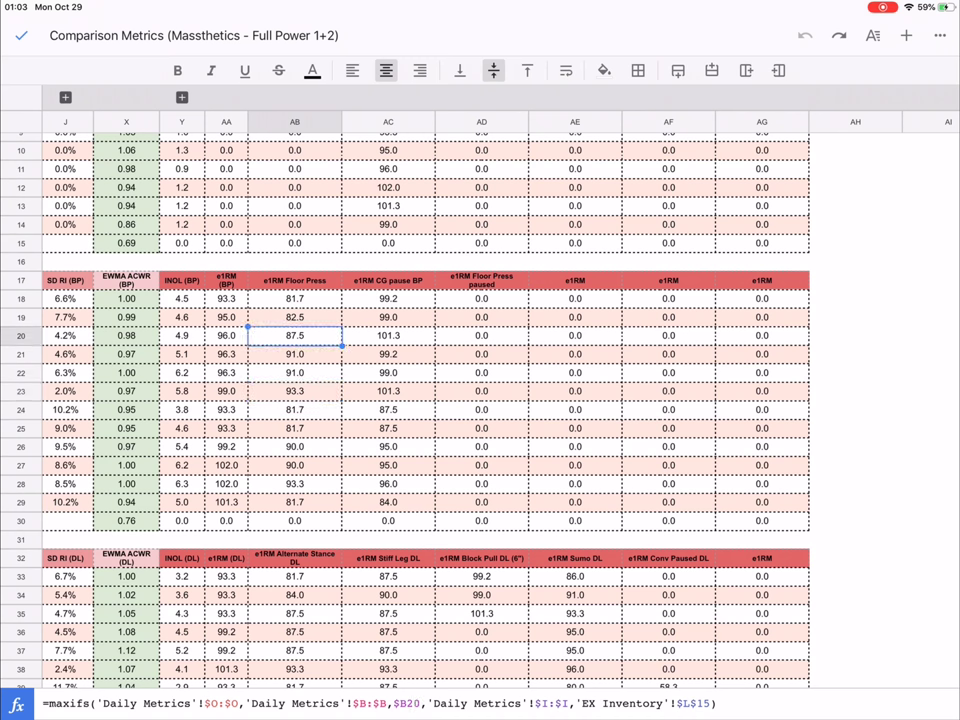
pyautogui.click(481, 317)
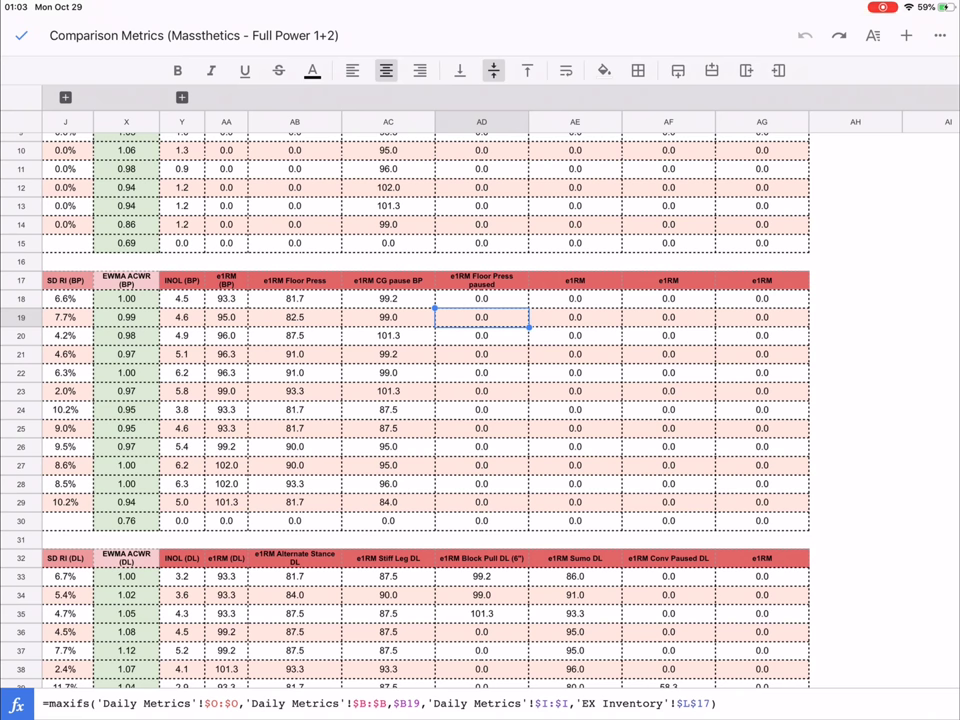
pyautogui.click(481, 283)
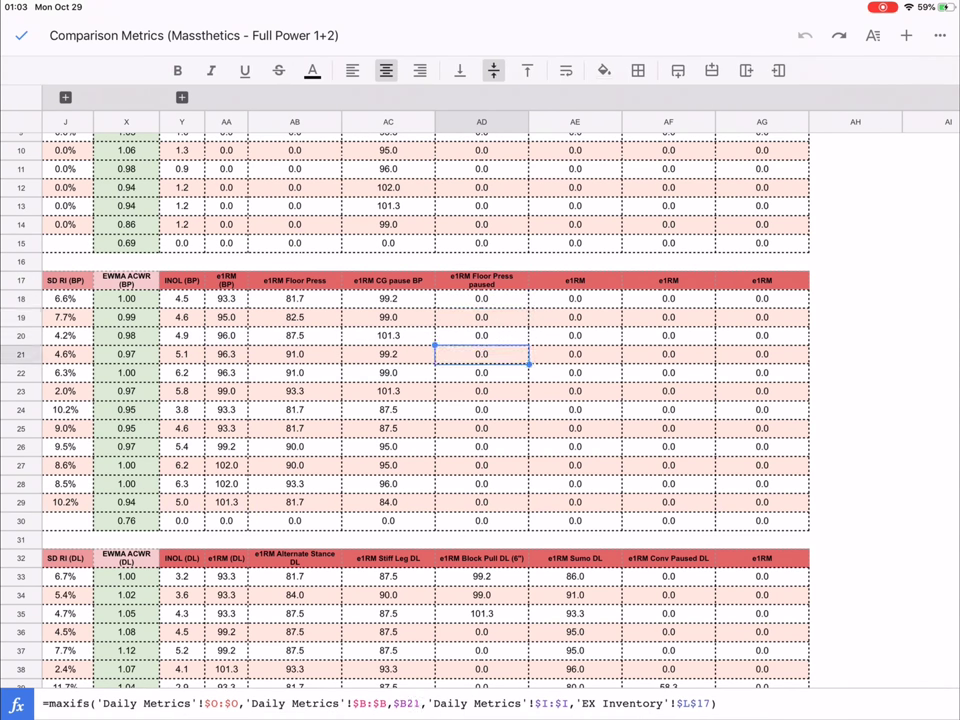
pyautogui.click(481, 465)
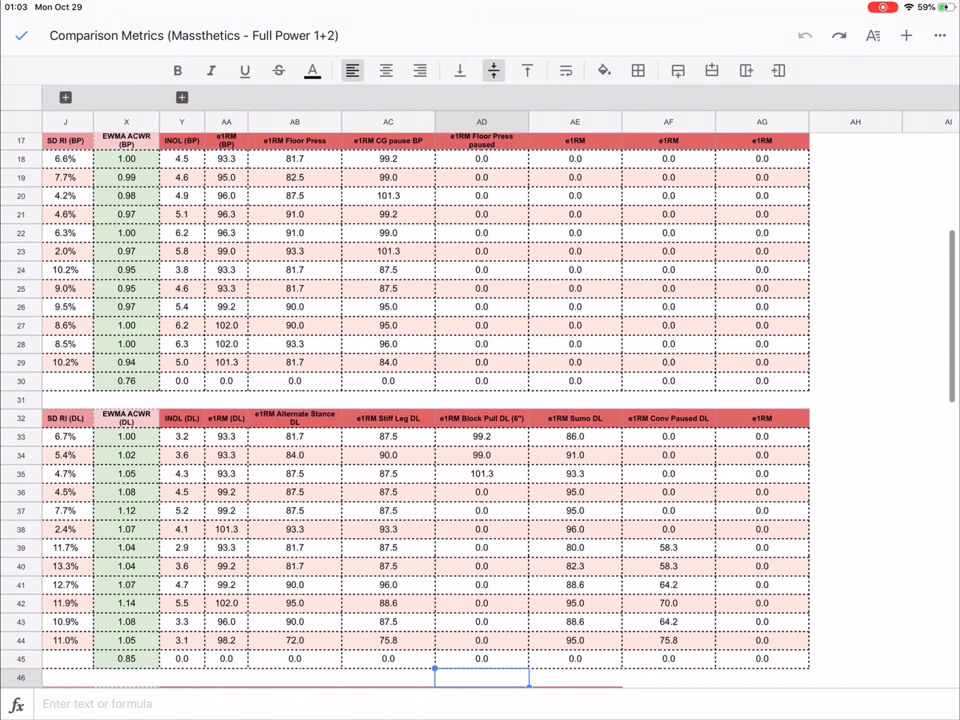
# Step: View a week's e1RM (DL) MAXIFS formula, then the INOL (DL) header cell
pyautogui.click(388, 658)
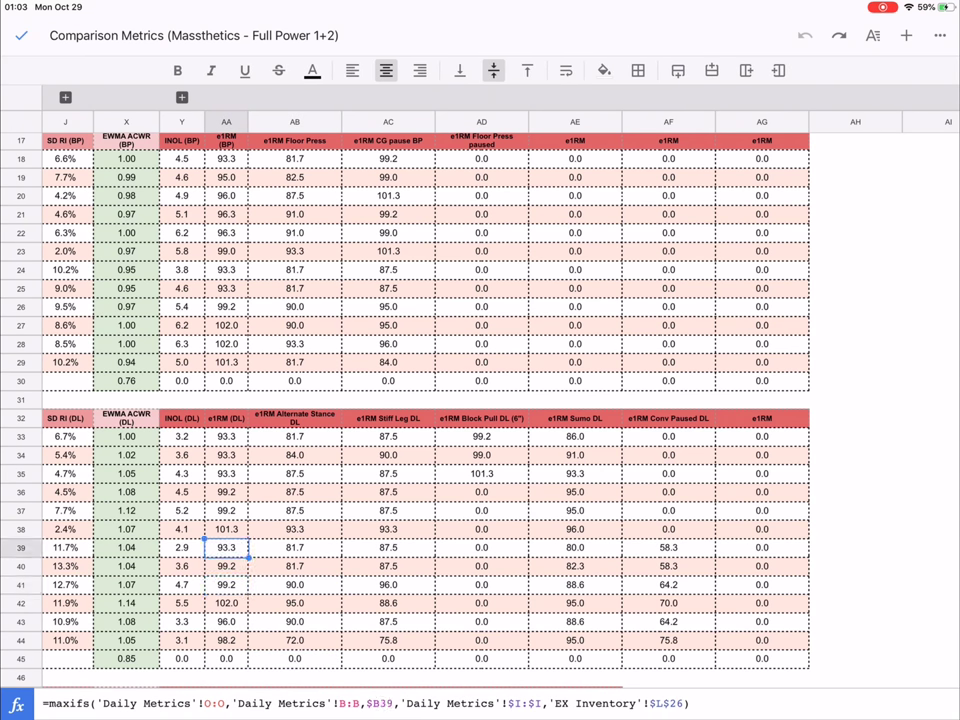
pyautogui.click(226, 418)
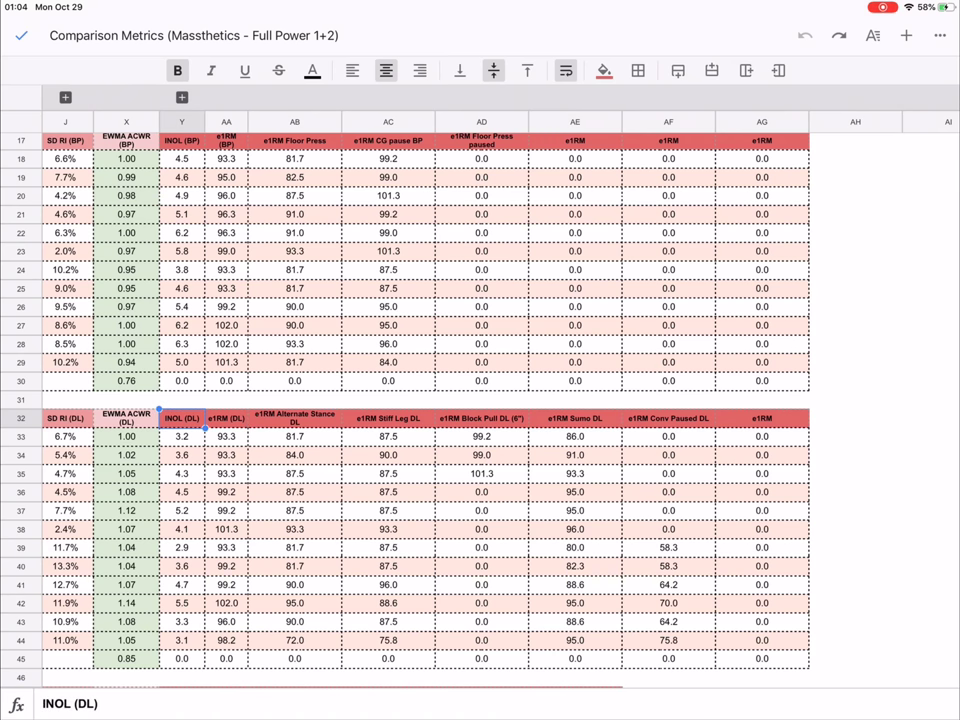
# Step: Scroll to the e1RM, variation e1RM, Intensity and Volume, and Tonnage charts
pyautogui.scroll(3)
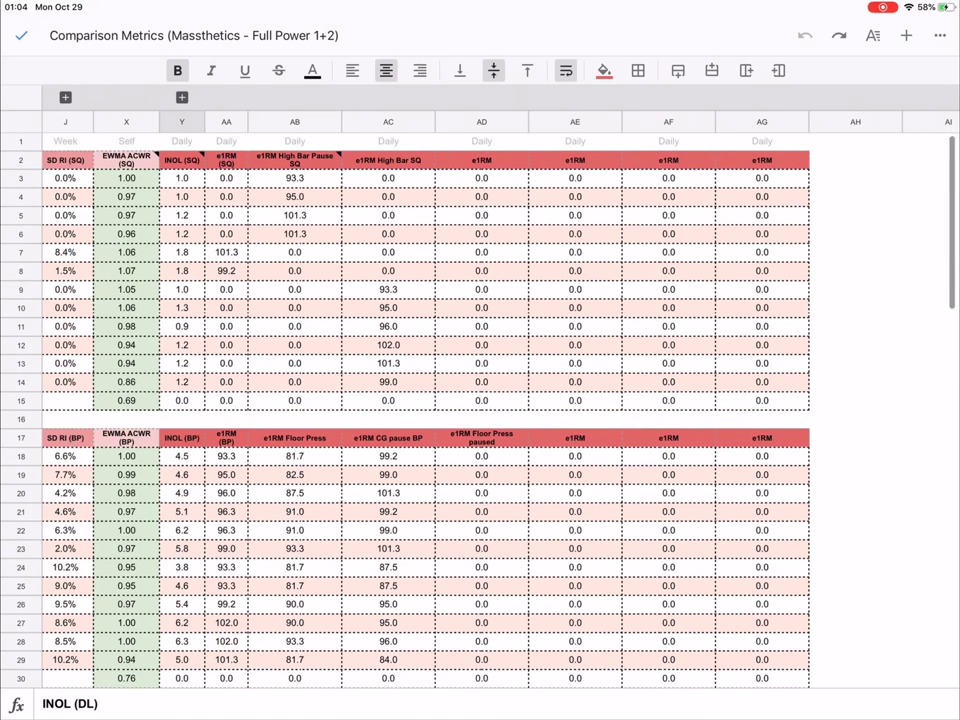
pyautogui.scroll(-3)
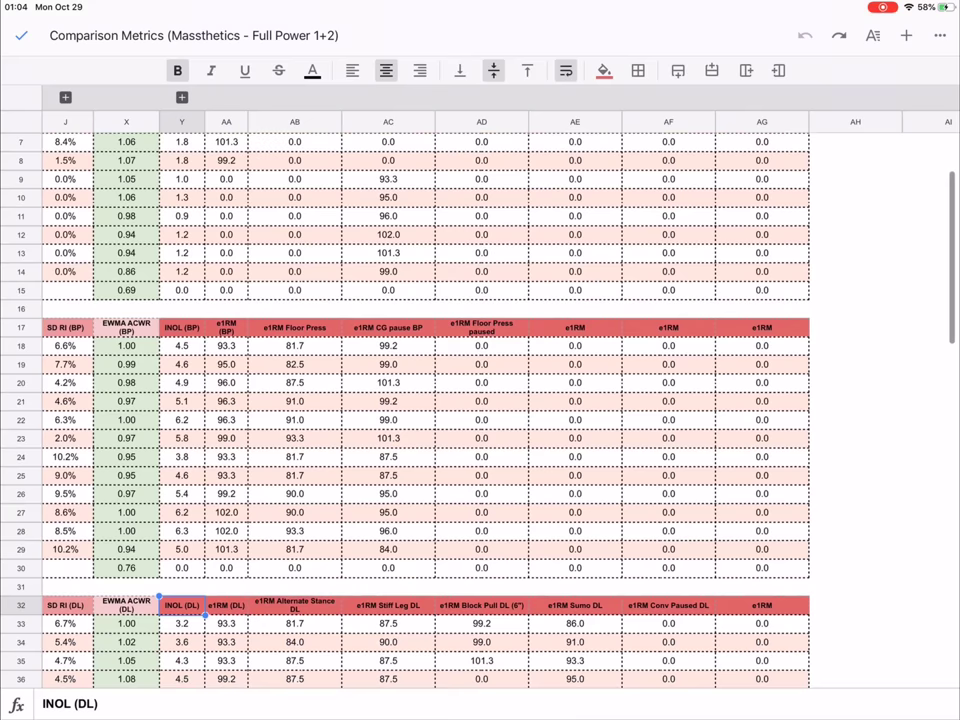
pyautogui.scroll(-3)
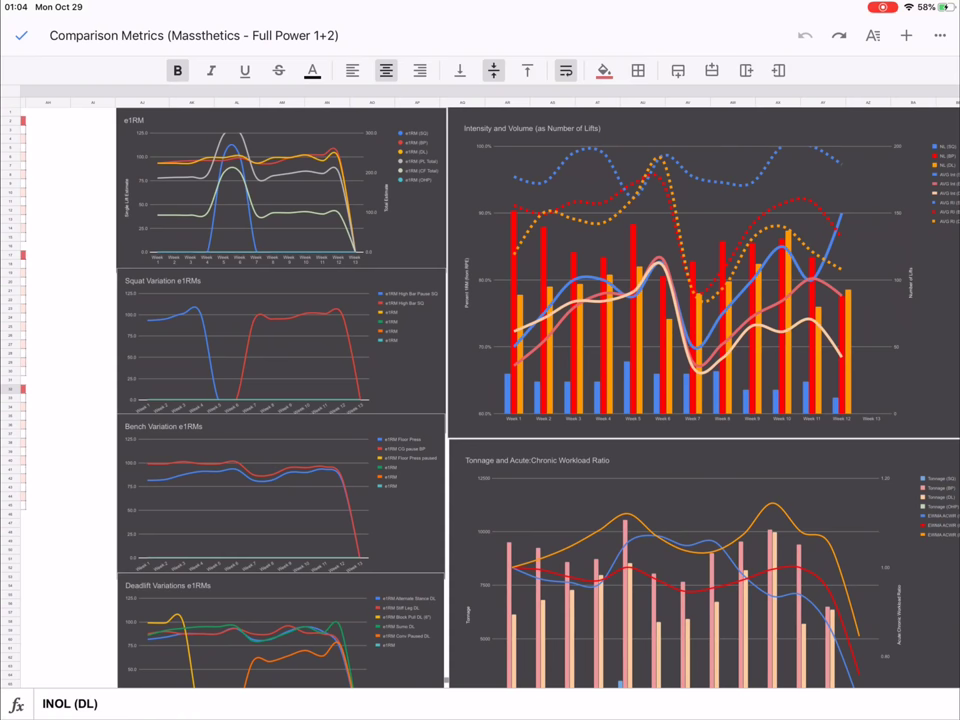
# Step: Show the EX Inventory deadlift rows with codes DLC to DL6
pyautogui.hscroll(3)
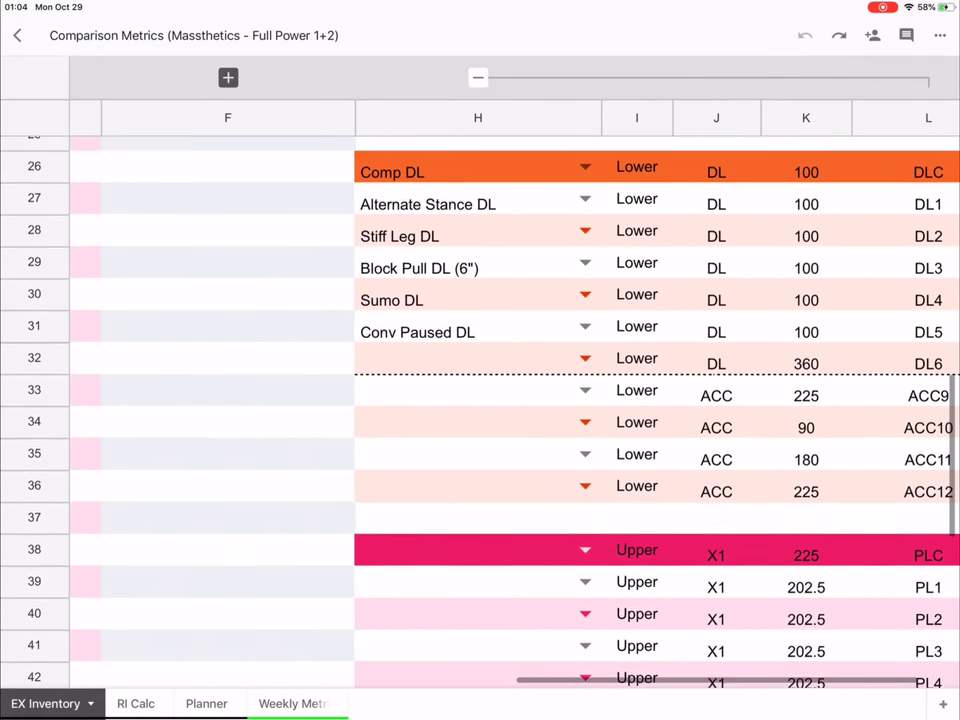
# Step: Scroll over the full EX Inventory list, then go back to Weekly Metrics
pyautogui.scroll(3)
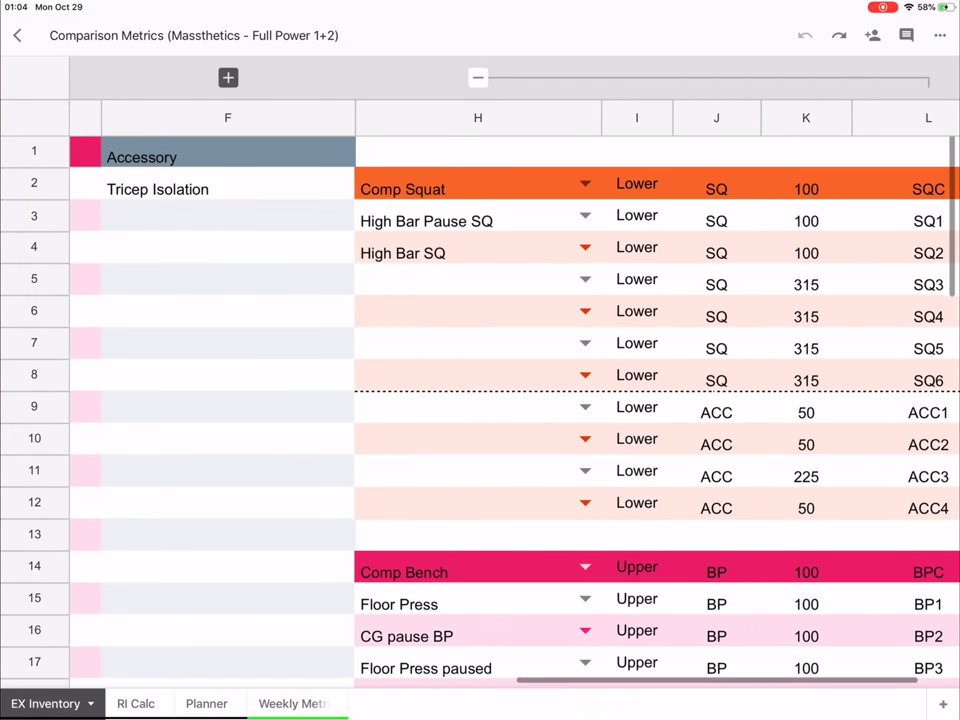
pyautogui.scroll(-3)
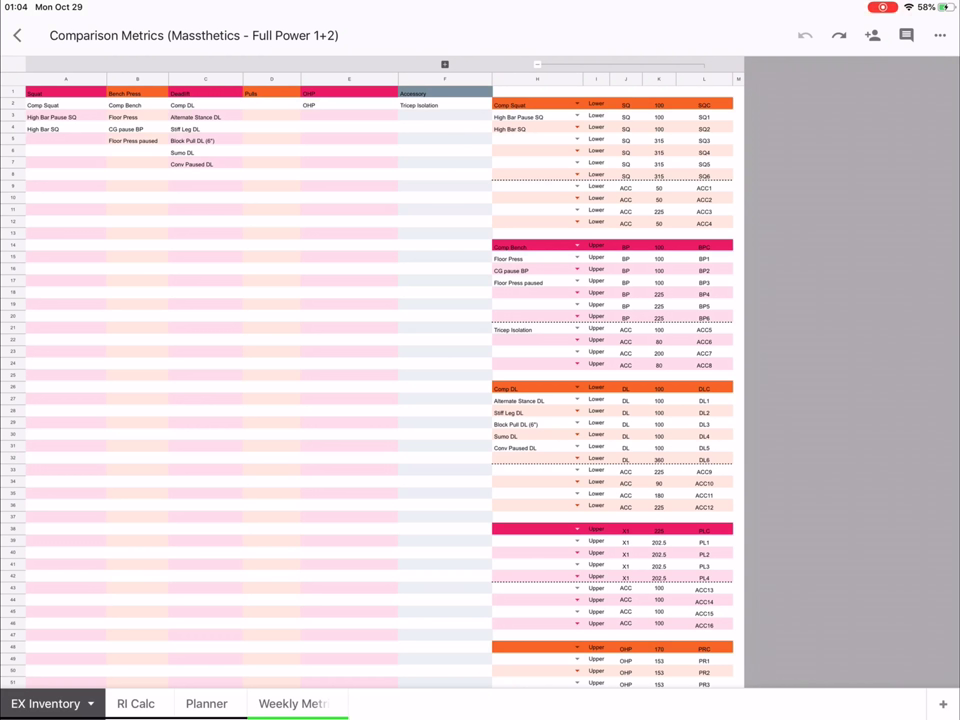
pyautogui.click(295, 703)
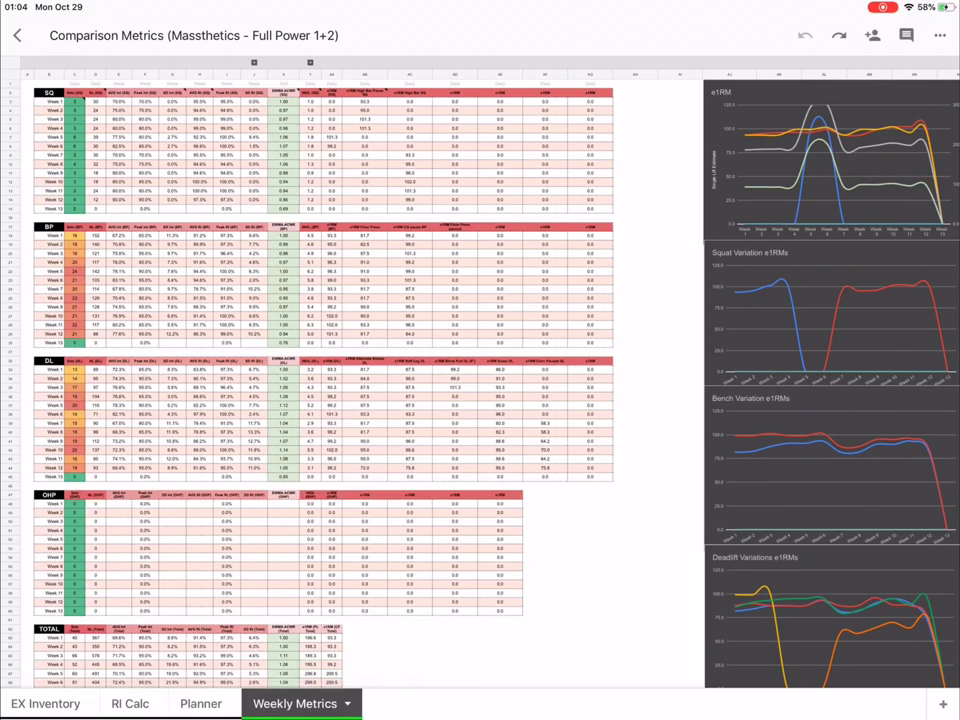